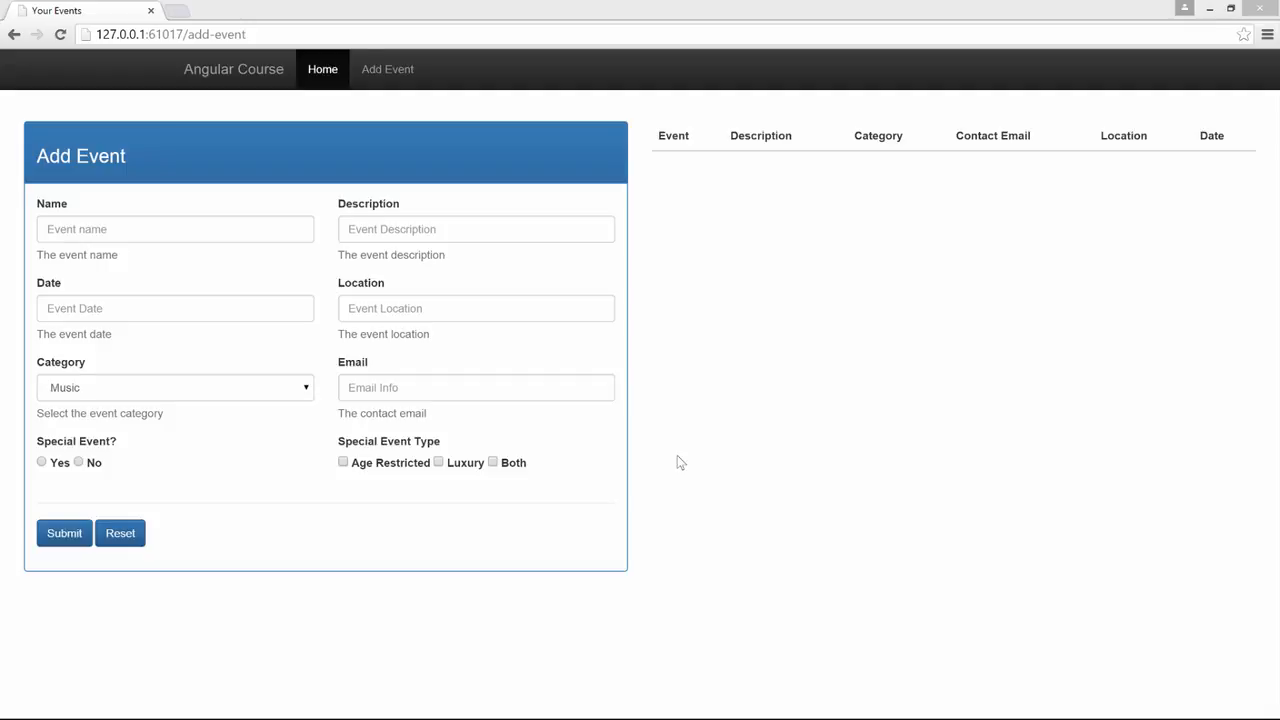
{"action": "mouse_move", "coordinate": [24, 472]}
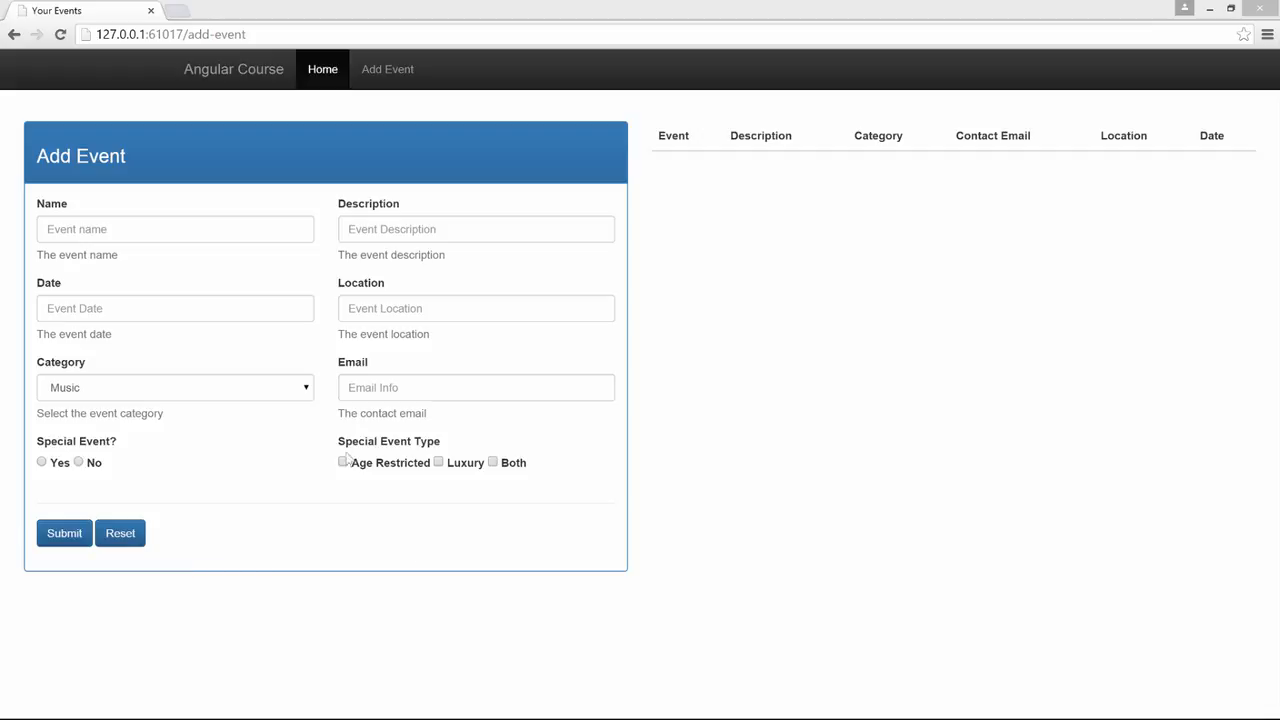
{"action": "mouse_move", "coordinate": [16, 450]}
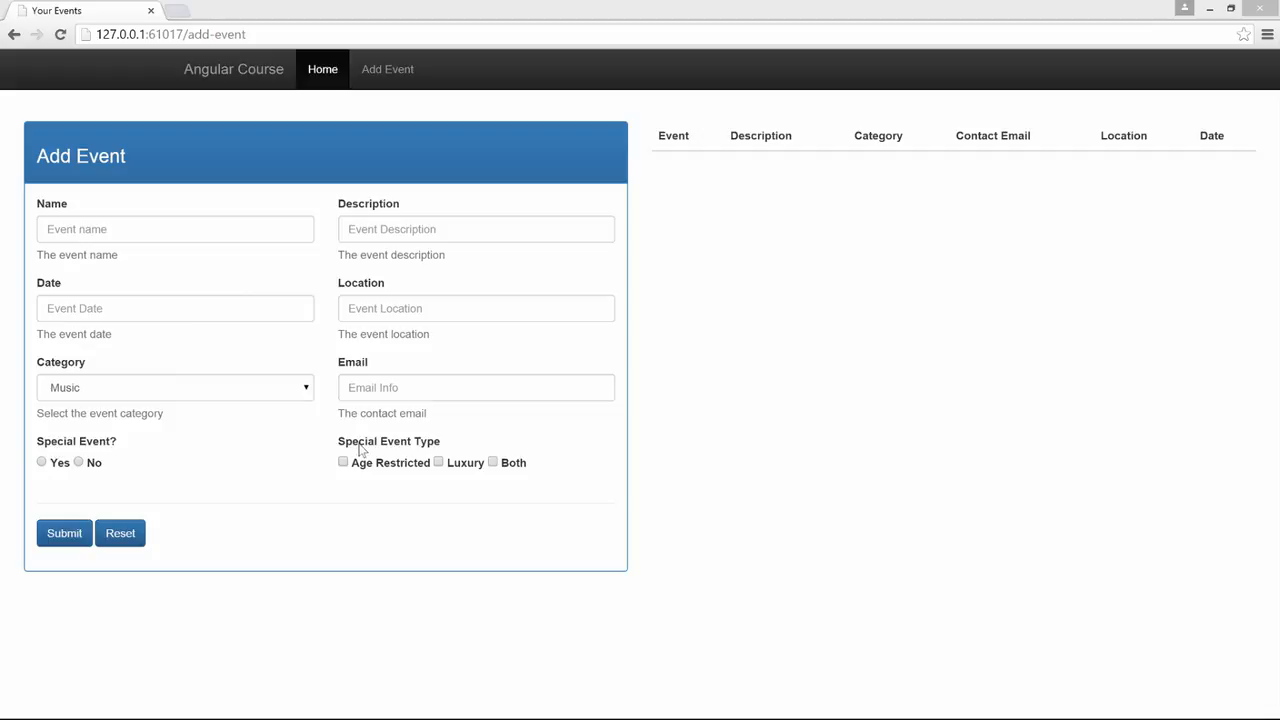
{"action": "mouse_move", "coordinate": [360, 452]}
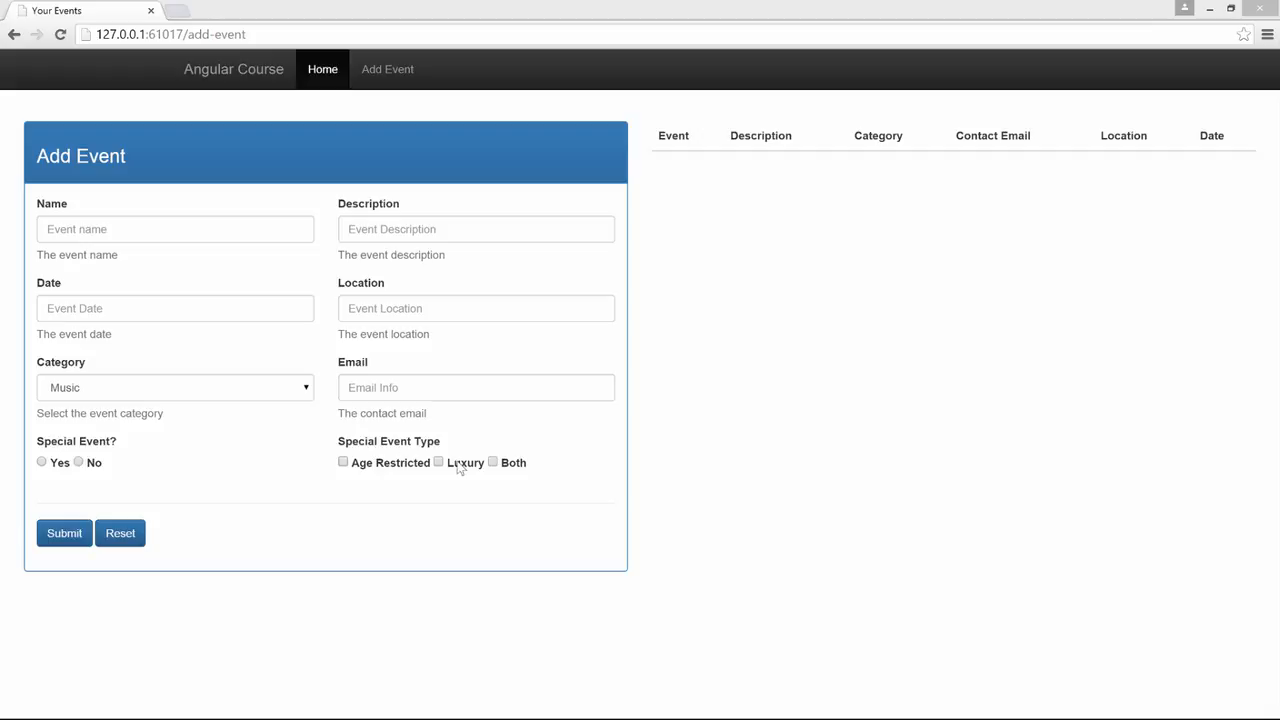
{"action": "mouse_move", "coordinate": [496, 468]}
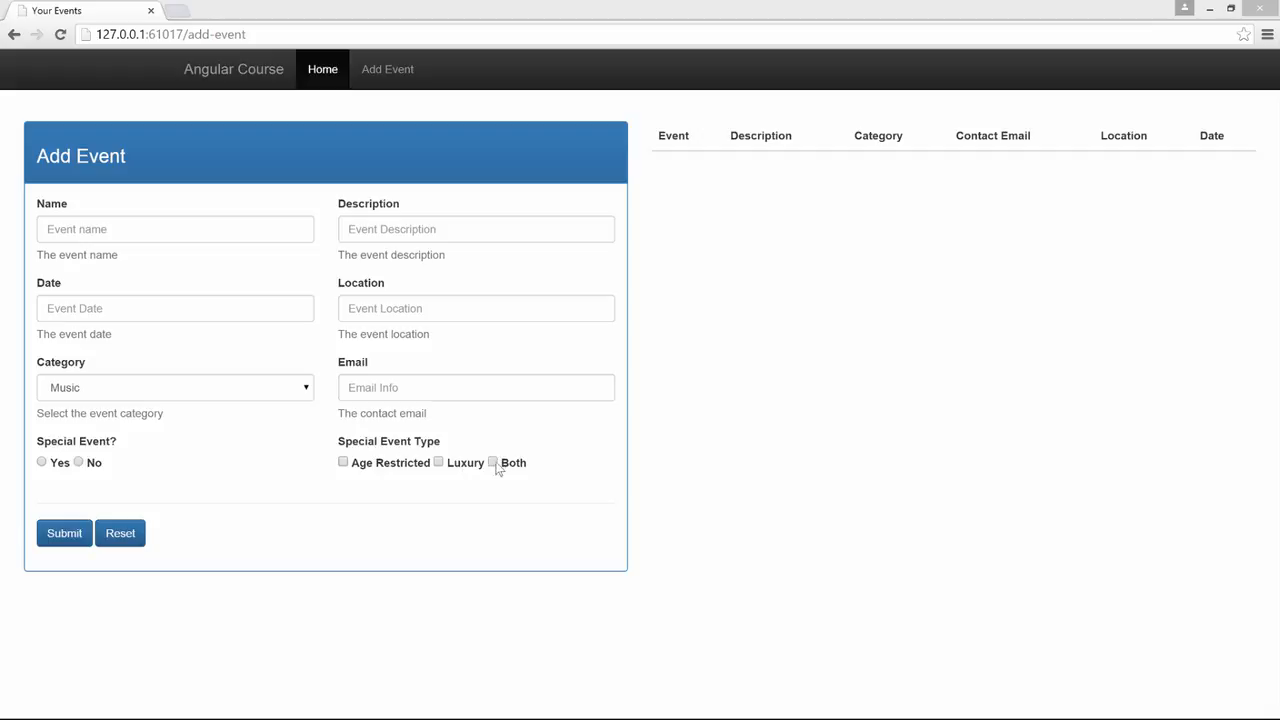
Bring add-event.html into focus in the editor after reviewing the form in Chrome.
{"action": "left_click", "coordinate": [280, 706]}
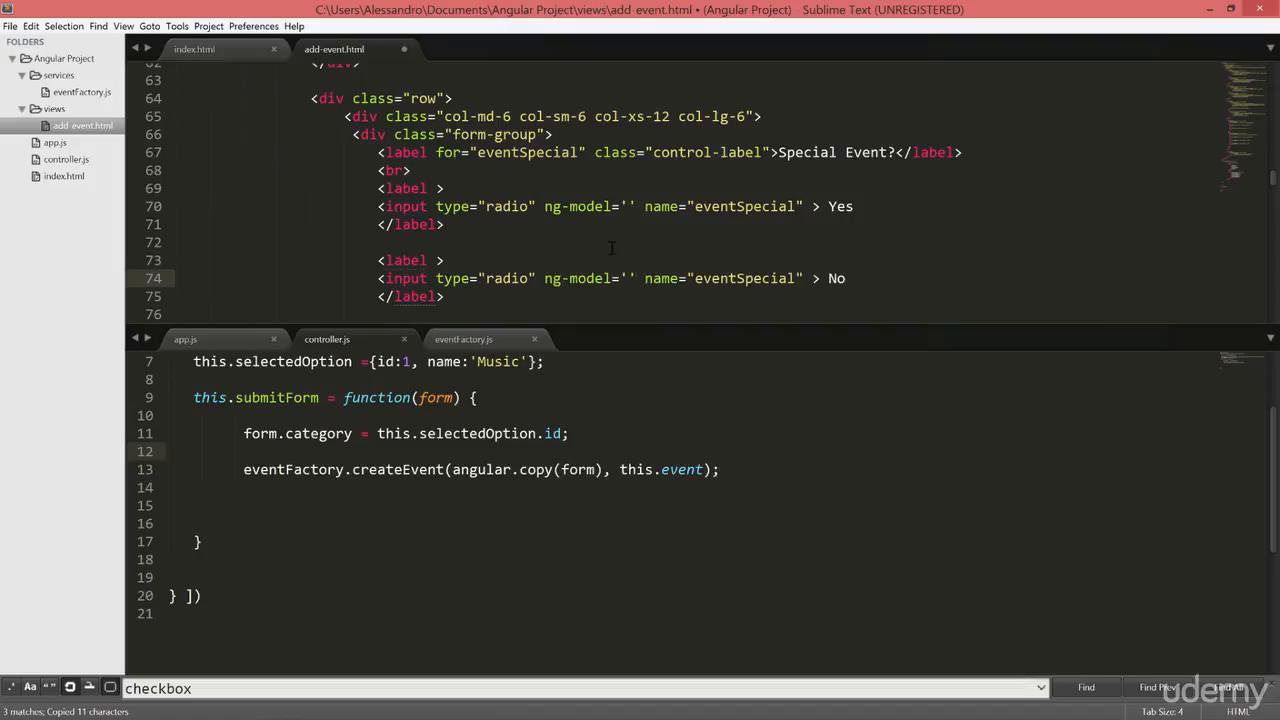
Bind the Yes radio's ng-model to eventForm.specialEvent.
{"action": "left_click", "coordinate": [628, 206]}
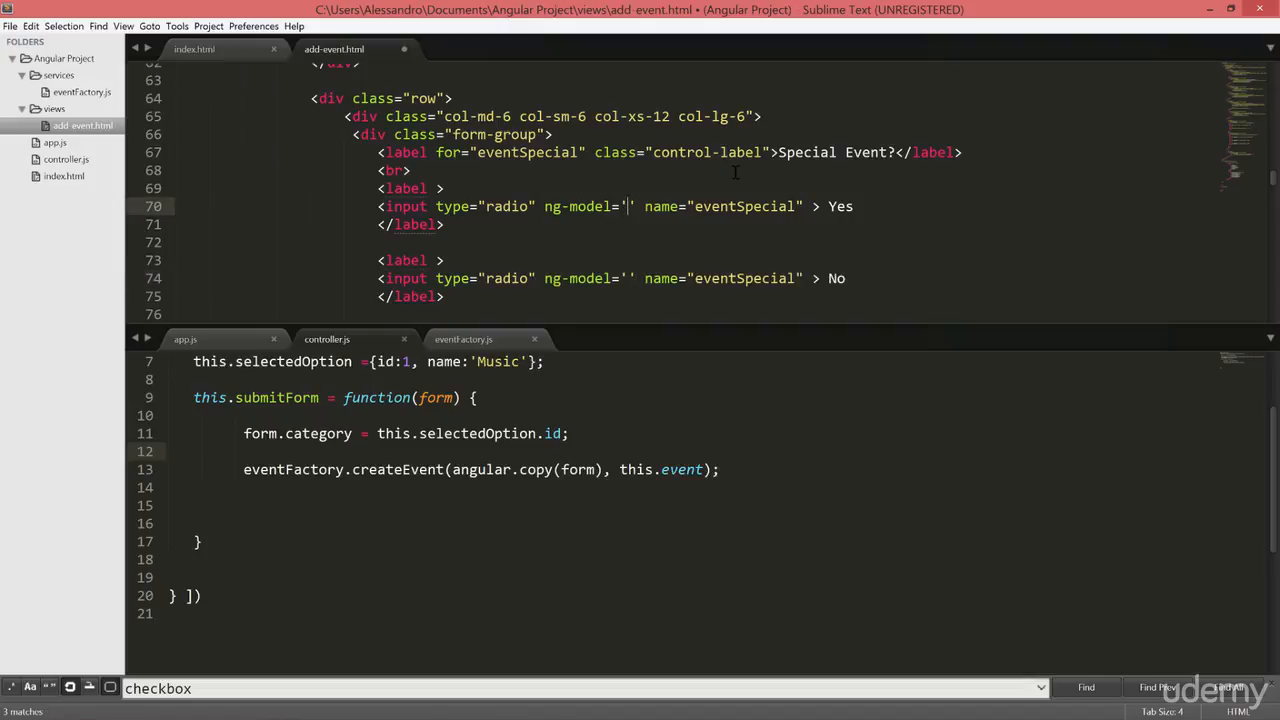
{"action": "scroll", "scroll_direction": "up", "scroll_amount": 3}
{"action": "type", "text": "eventForm.specialEvent"}
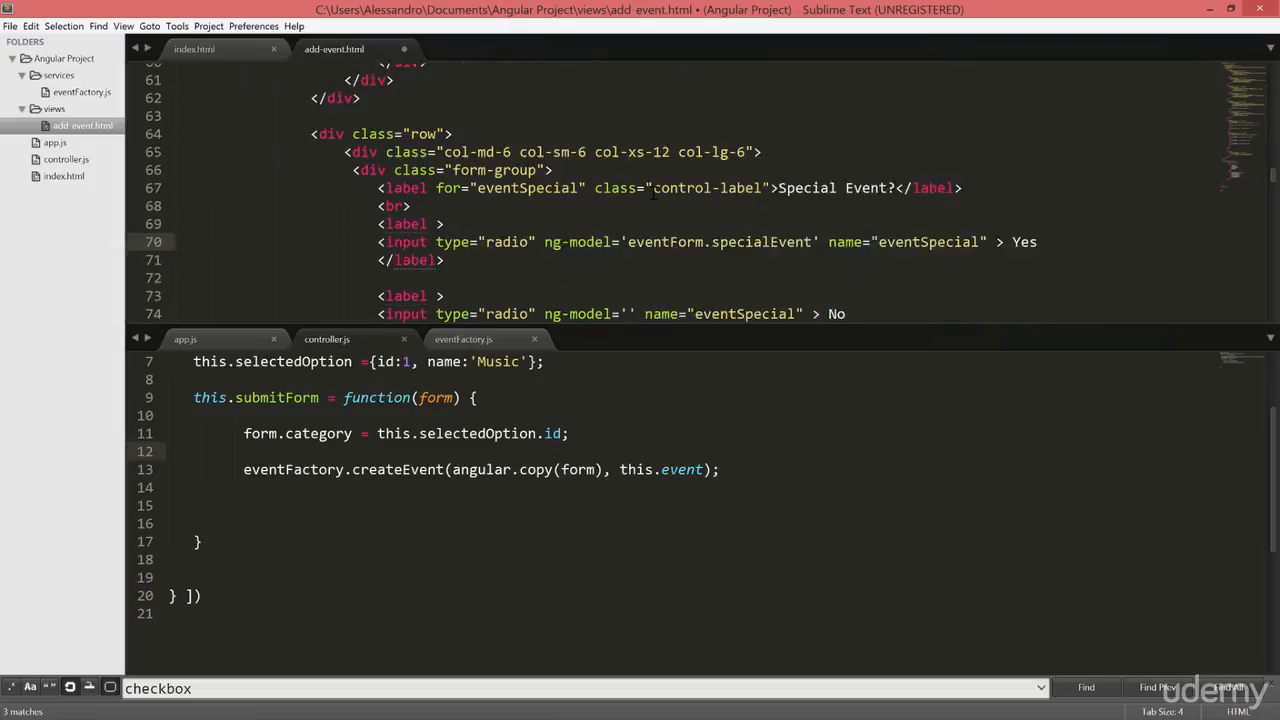
{"action": "scroll", "scroll_direction": "up", "scroll_amount": 3}
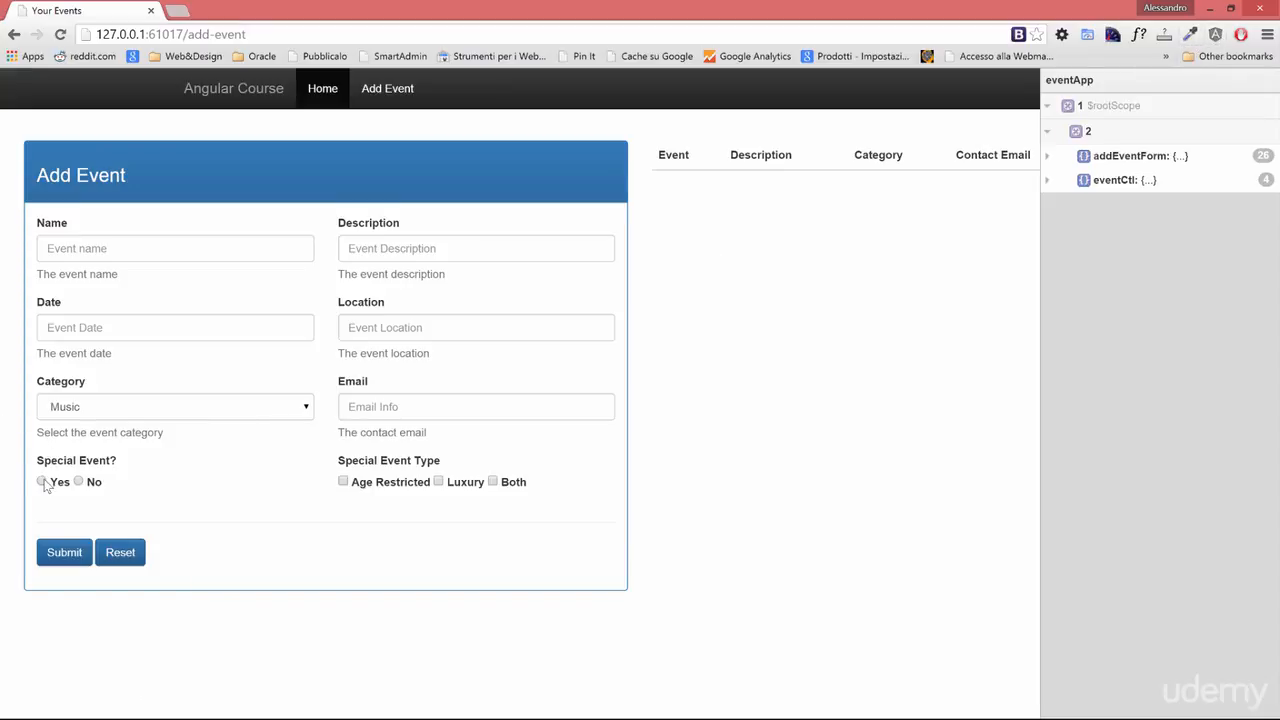
{"action": "mouse_move", "coordinate": [128, 470]}
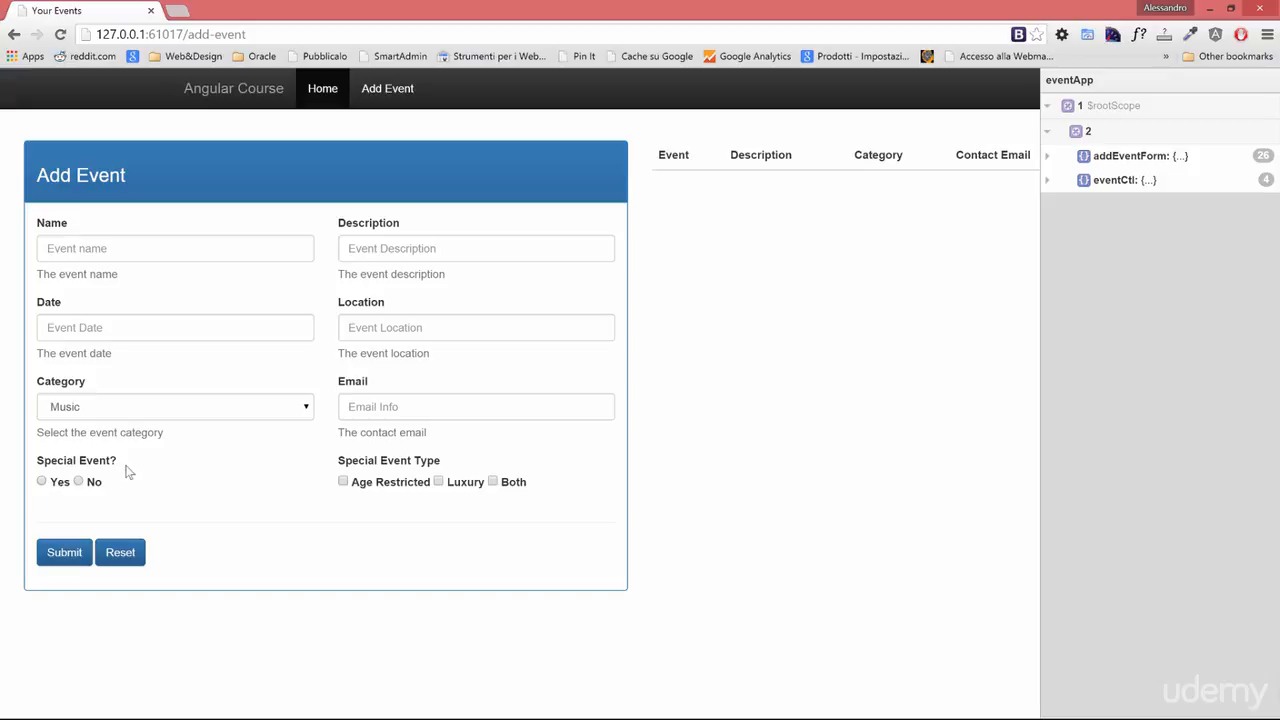
Choose Yes for Special Event and expand eventForm in the scope panel to see specialEvent "true".
{"action": "left_click", "coordinate": [42, 480]}
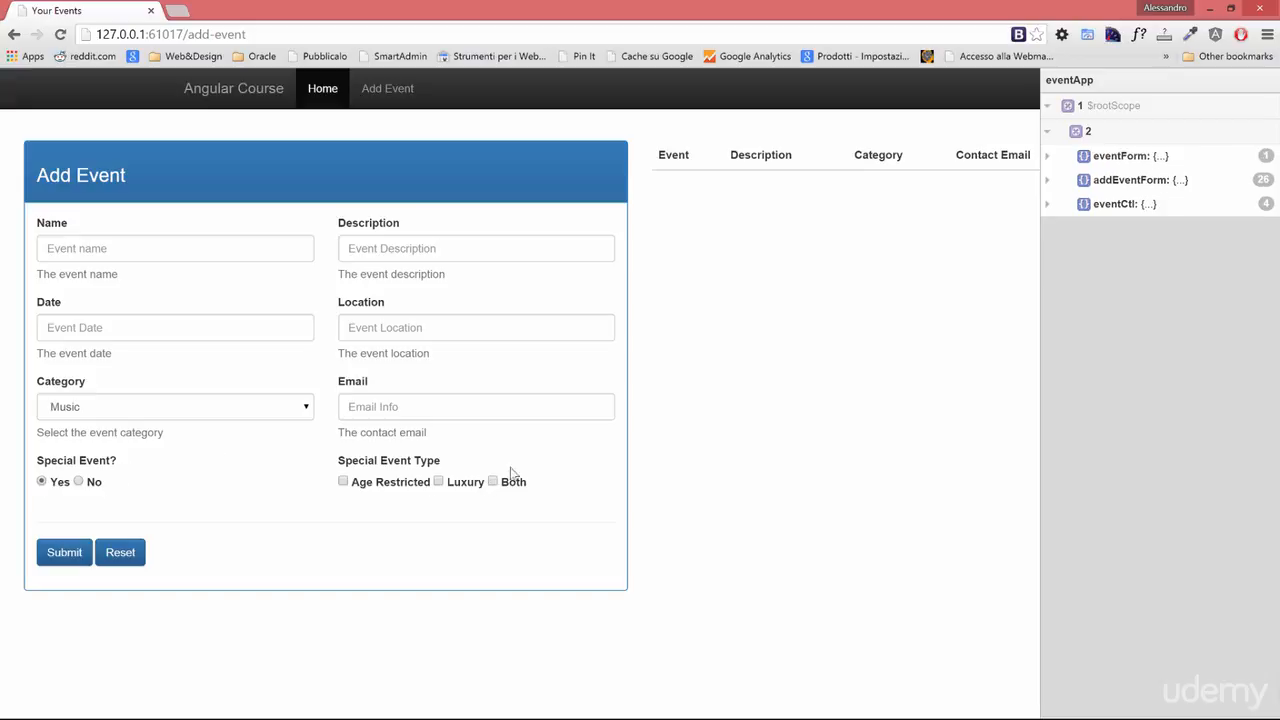
{"action": "mouse_move", "coordinate": [948, 276]}
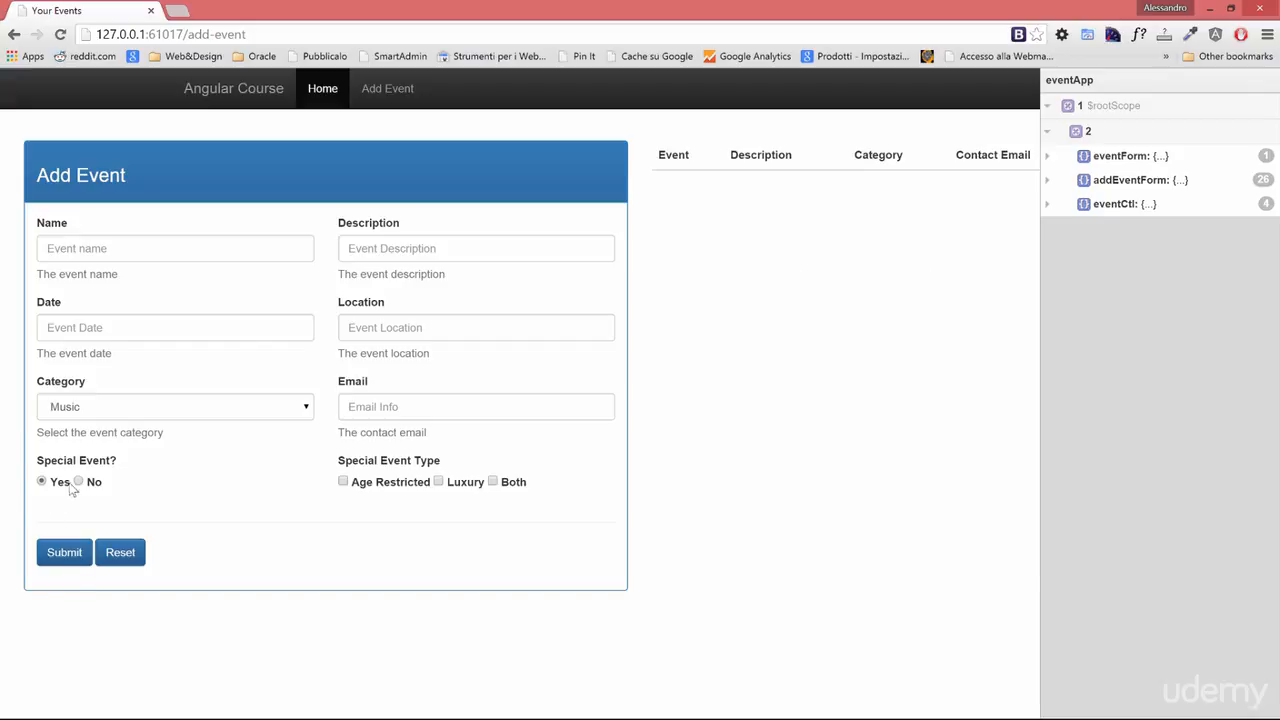
{"action": "mouse_move", "coordinate": [98, 490]}
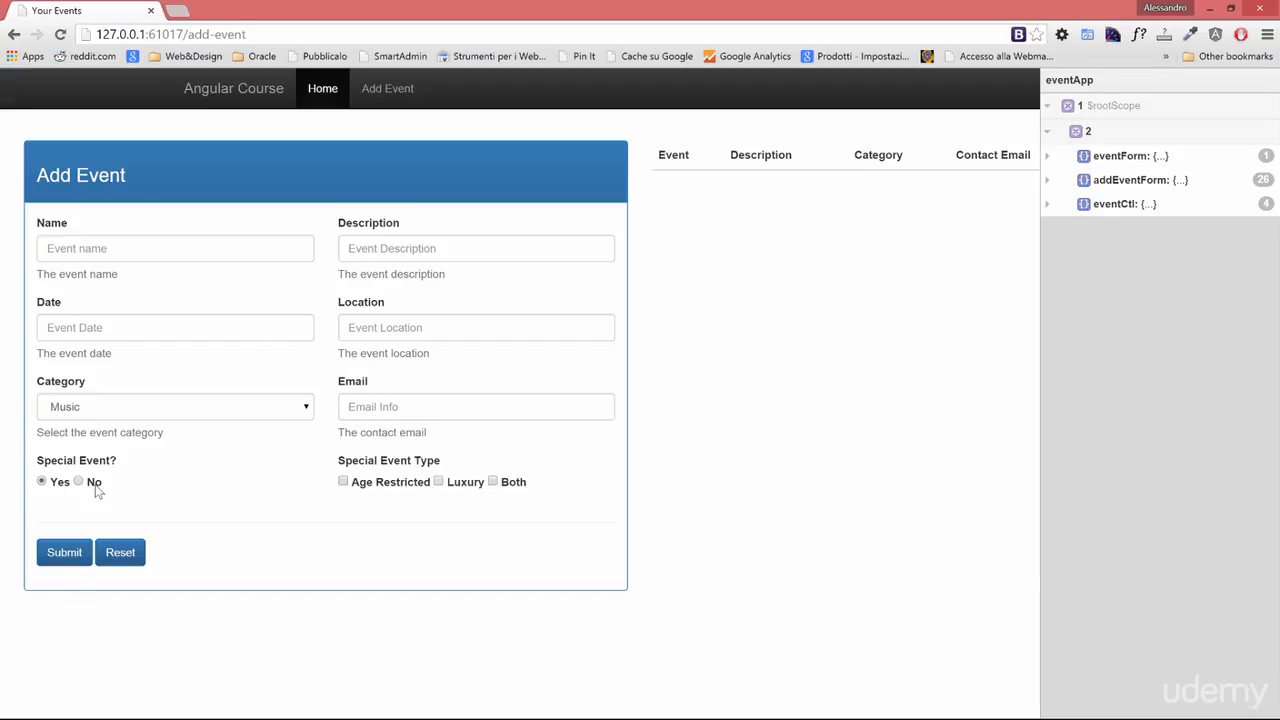
{"action": "mouse_move", "coordinate": [1052, 156]}
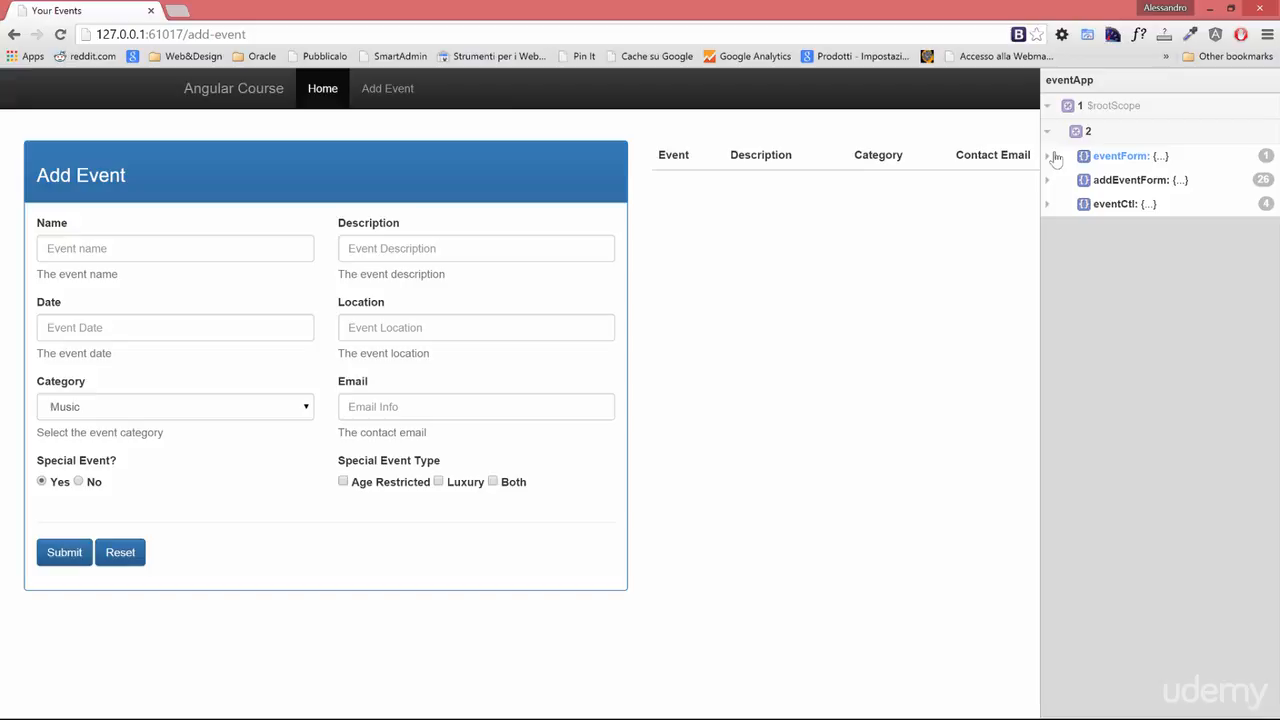
{"action": "left_click", "coordinate": [1048, 156]}
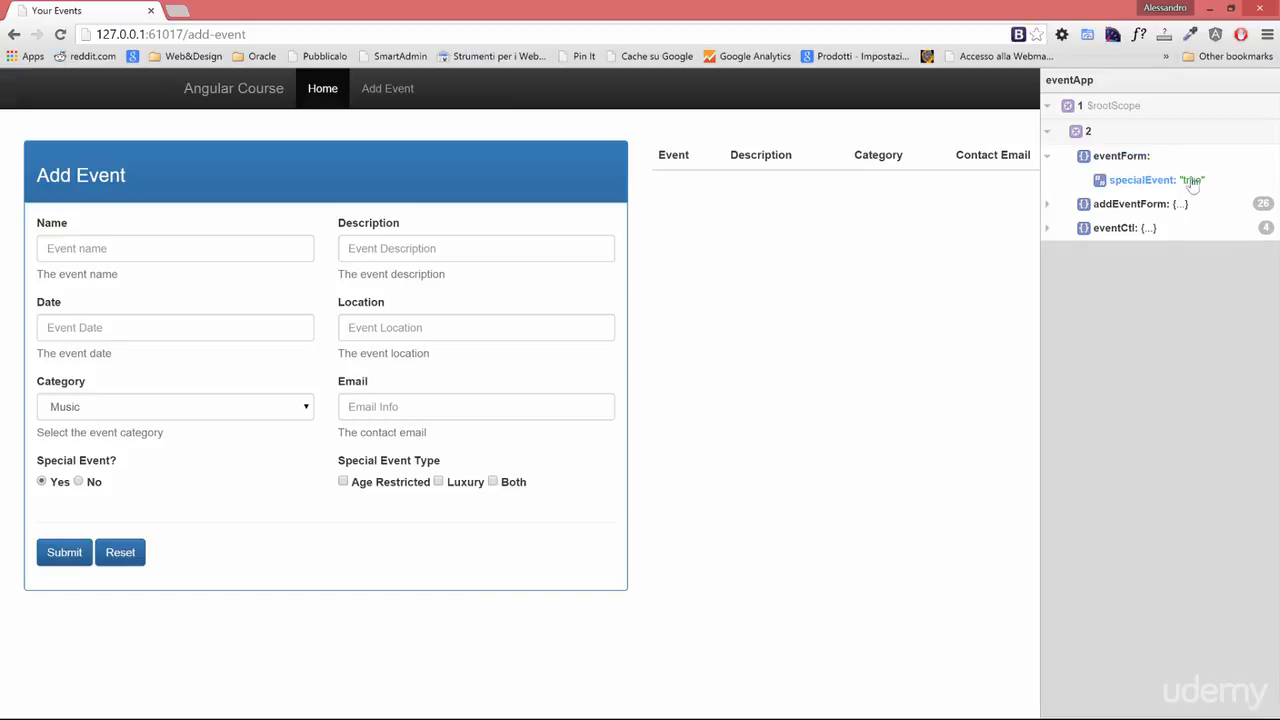
{"action": "mouse_move", "coordinate": [1196, 188]}
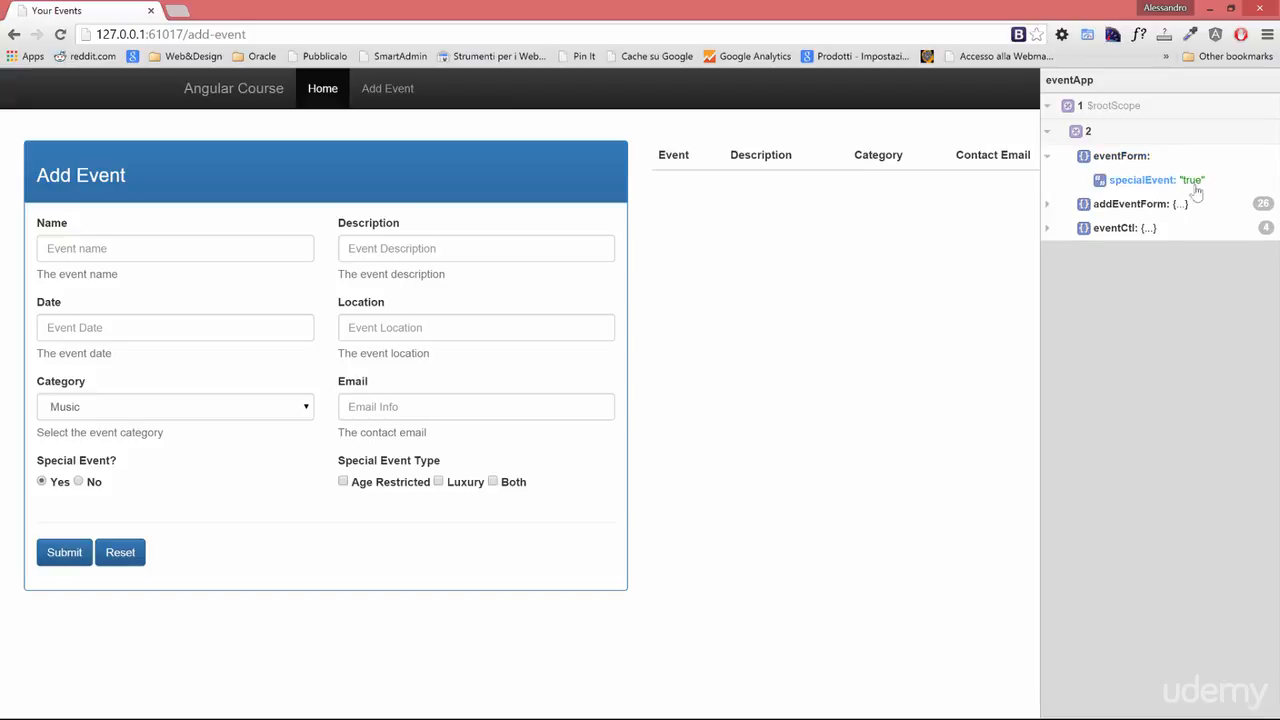
{"action": "left_click", "coordinate": [78, 480]}
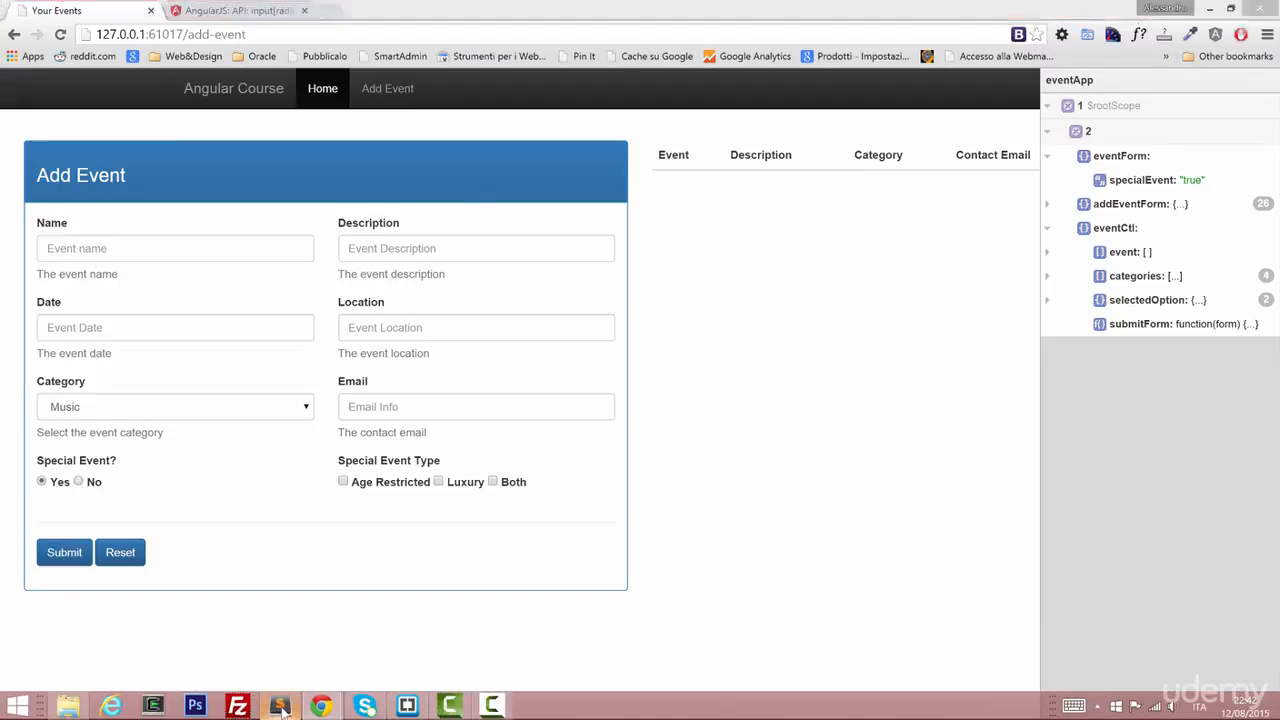
Add this.specialEvent = 'true'; as the controller default.
{"action": "left_click", "coordinate": [280, 706]}
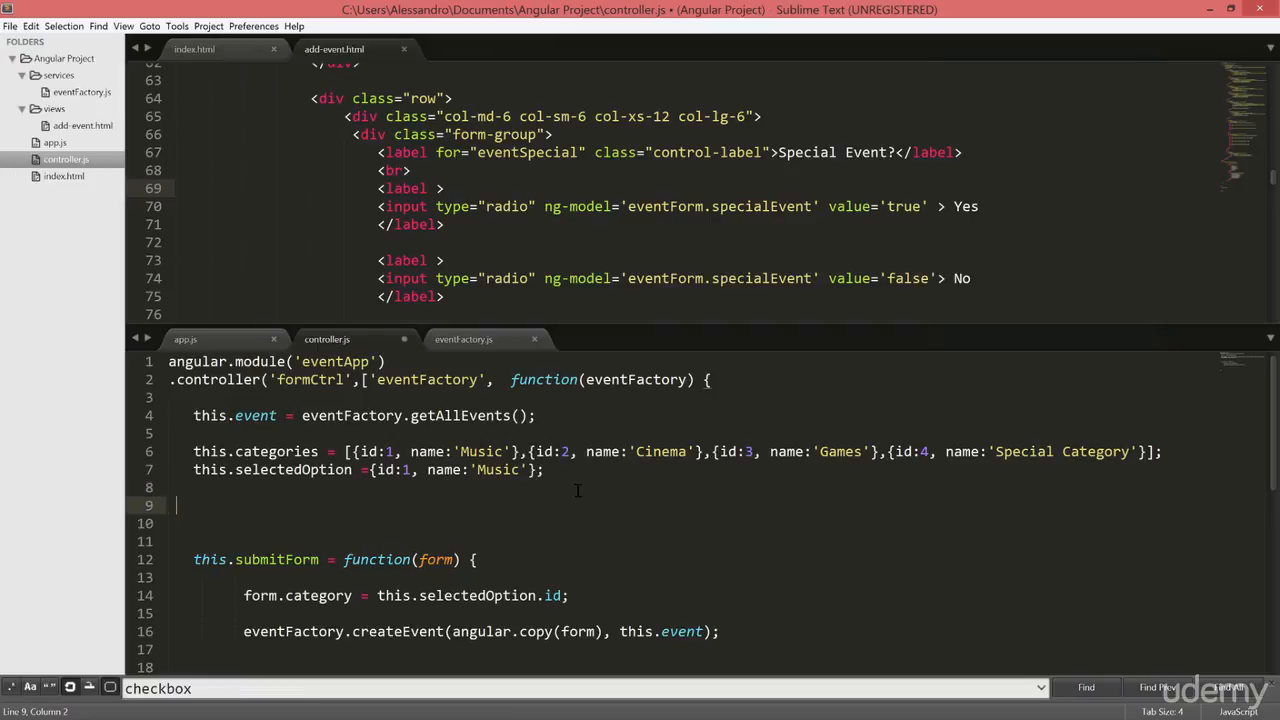
{"action": "type", "text": "this.s"}
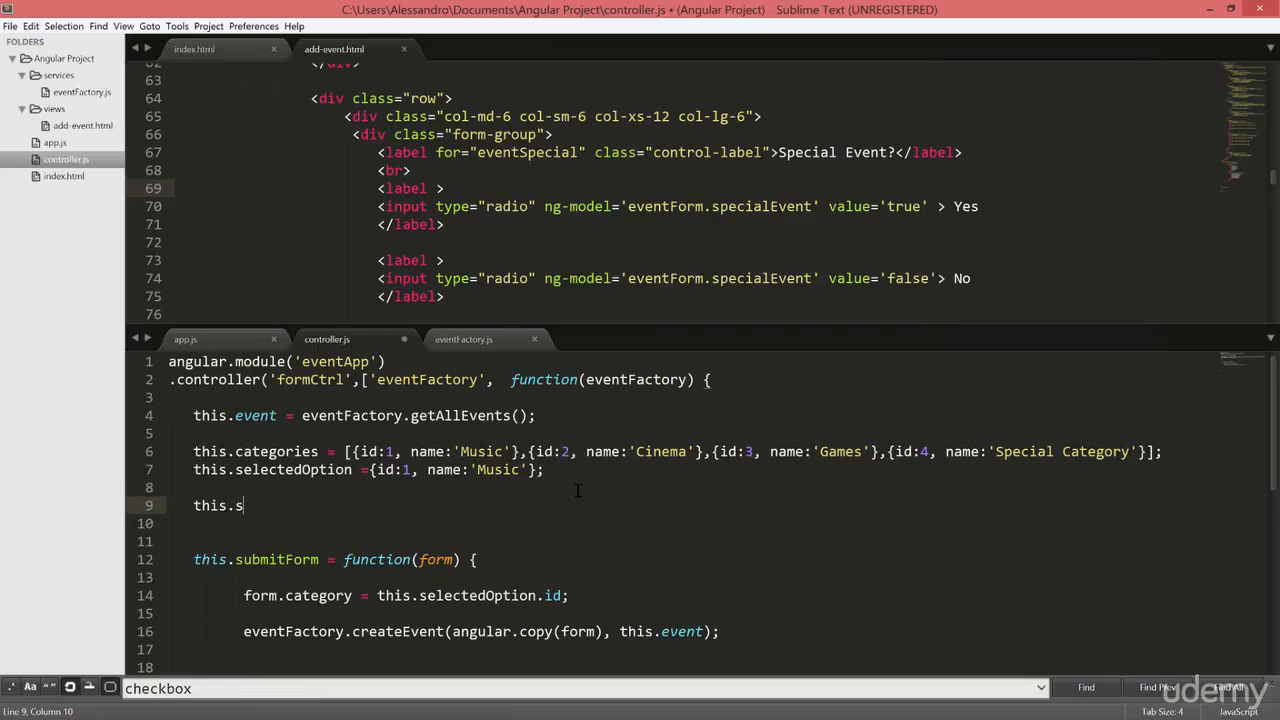
{"action": "type", "text": "s"}
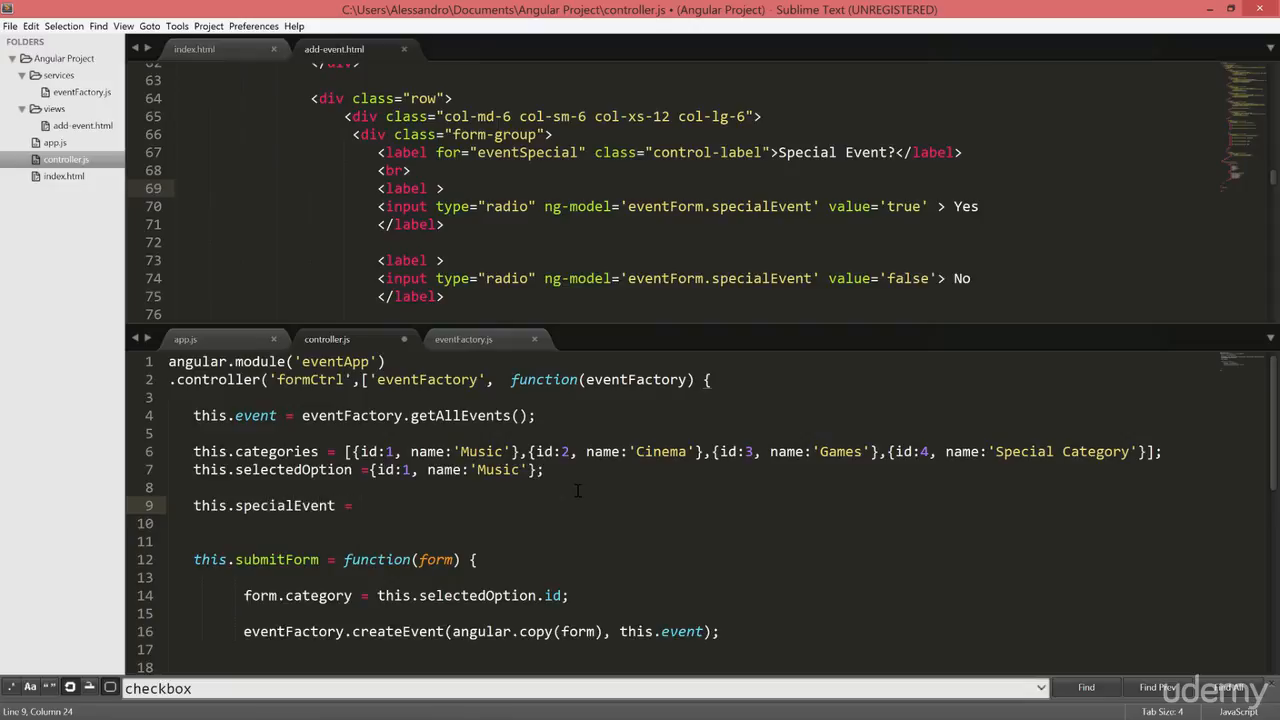
{"action": "type", "text": "'true'"}
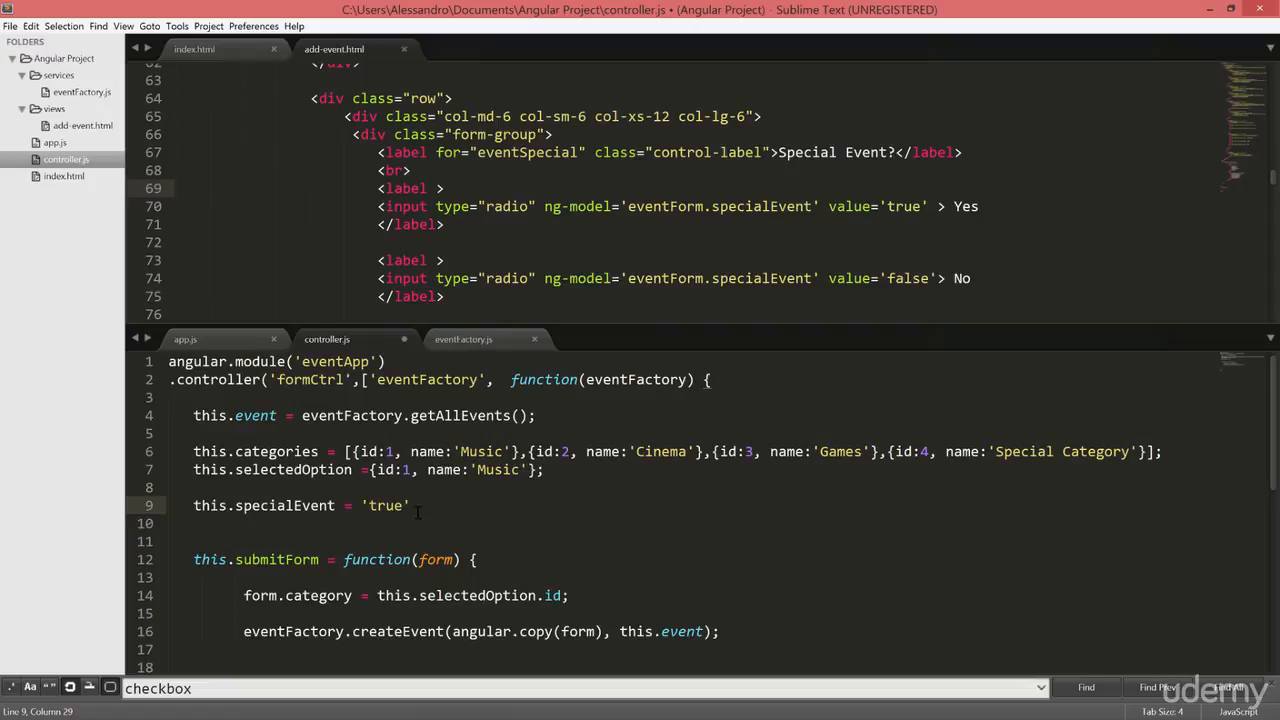
{"action": "type", "text": ";"}
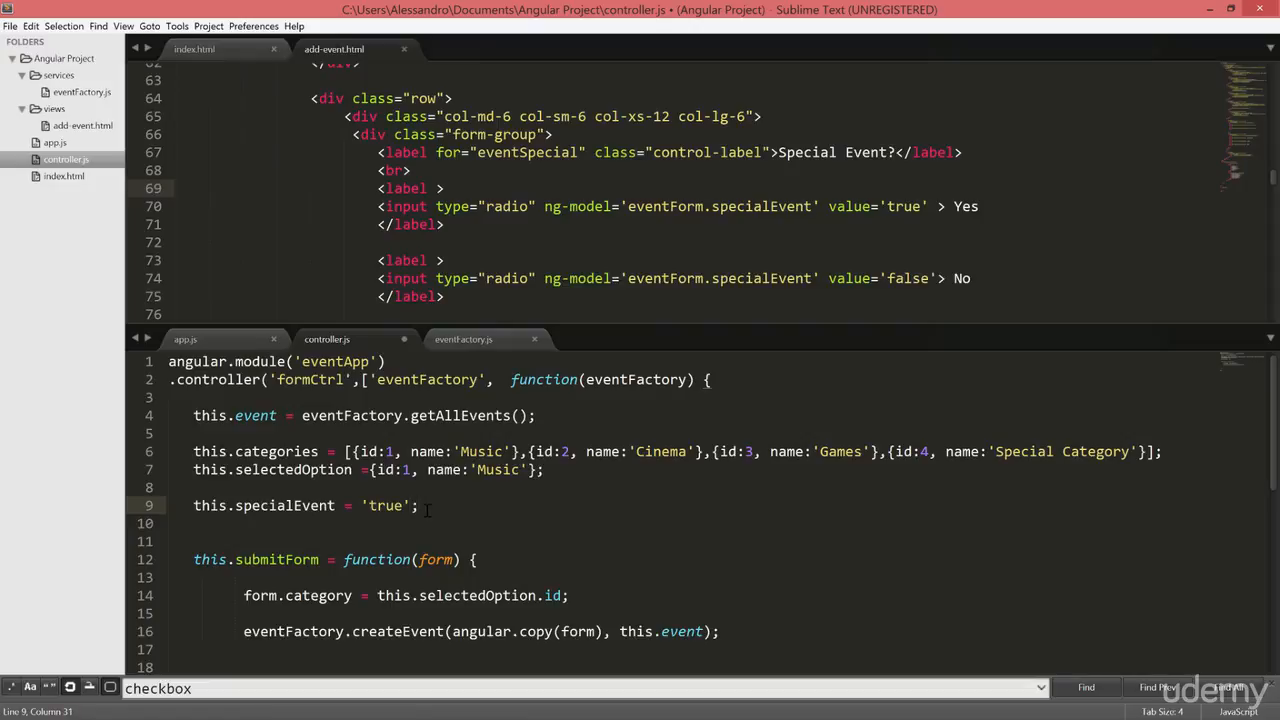
{"action": "mouse_move", "coordinate": [900, 190]}
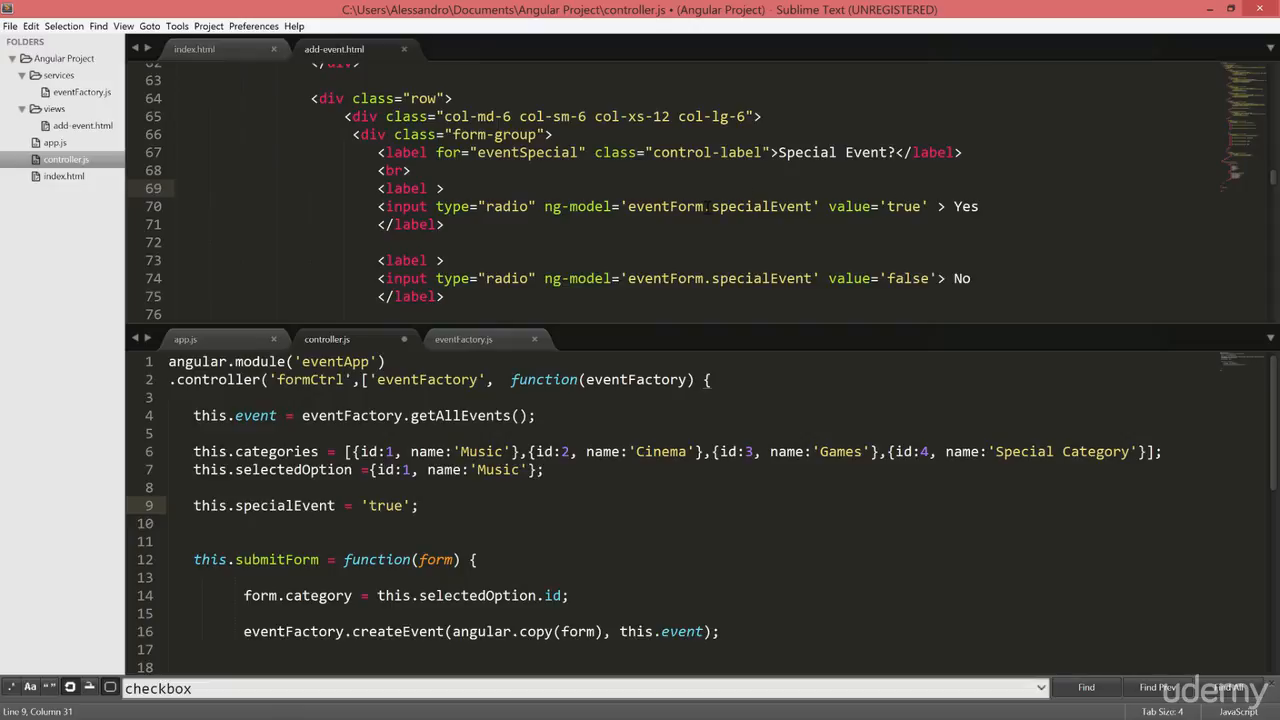
Rebind both radios' ng-model to eventCtl.specialEvent and save.
{"action": "left_click", "coordinate": [212, 504]}
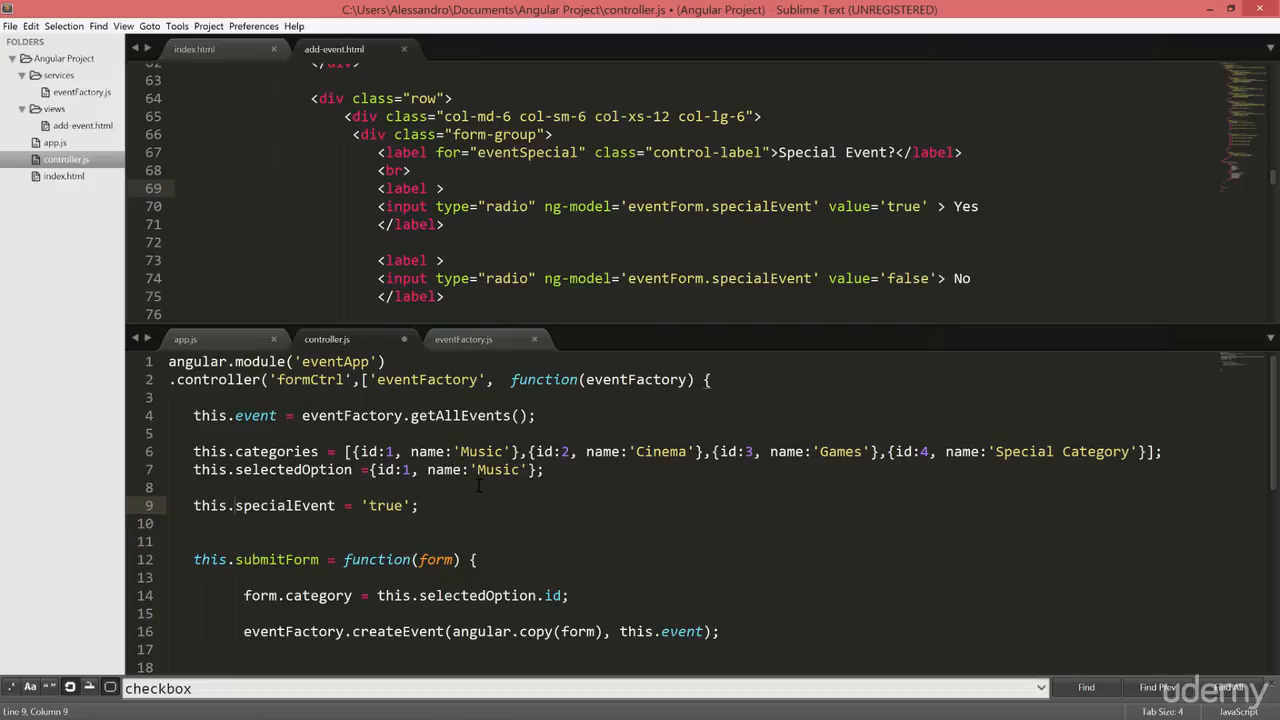
{"action": "type", "text": "event"}
{"action": "left_click", "coordinate": [674, 278]}
{"action": "type", "text": "Ctl"}
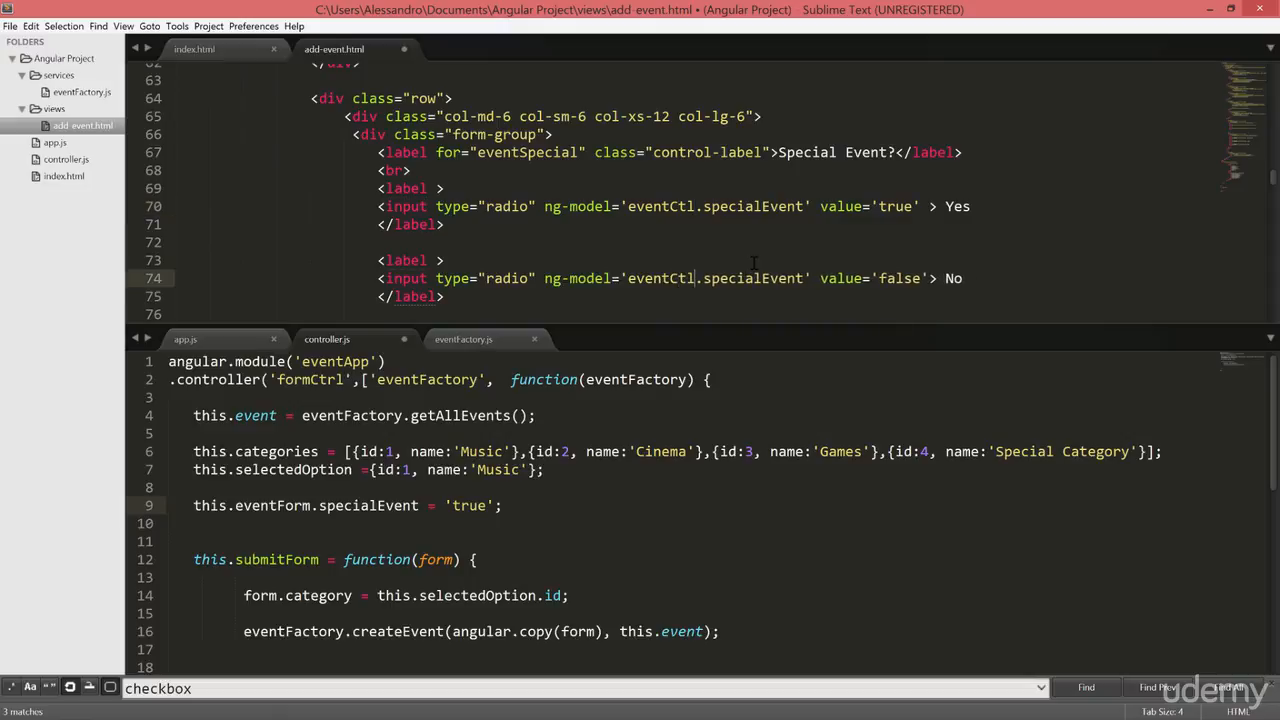
{"action": "left_click", "coordinate": [316, 504]}
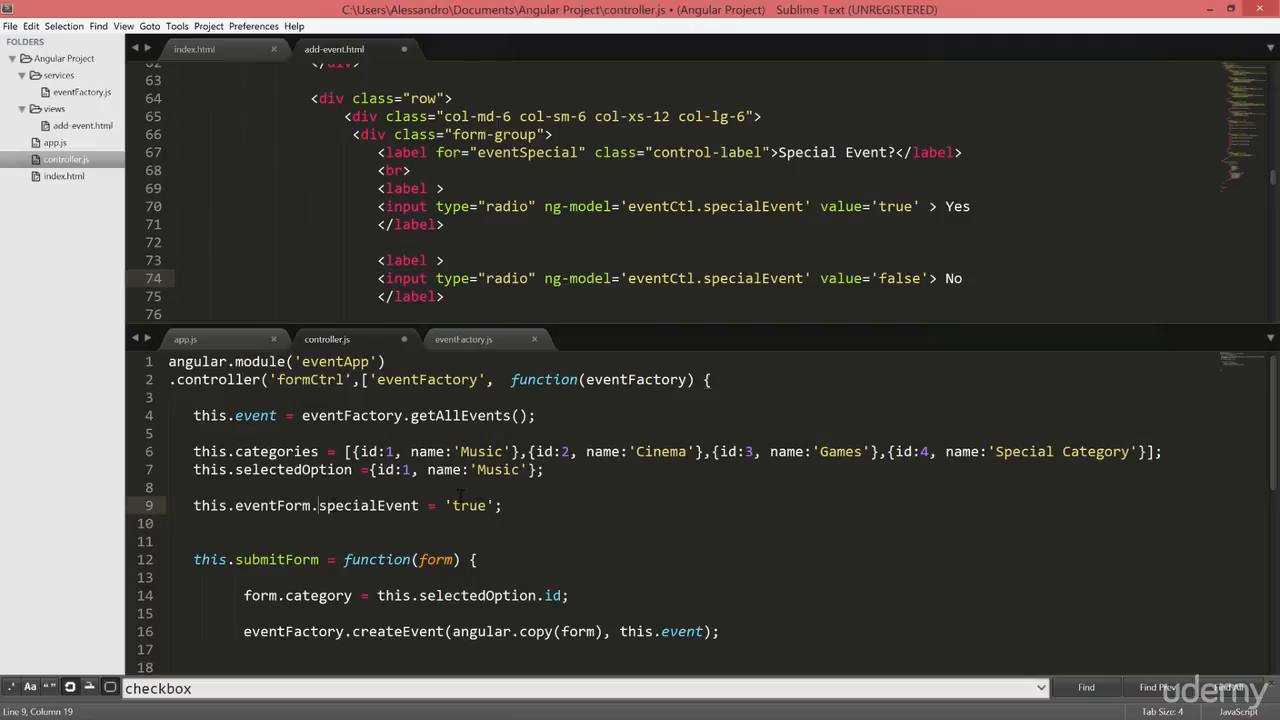
{"action": "type", "text": "ev"}
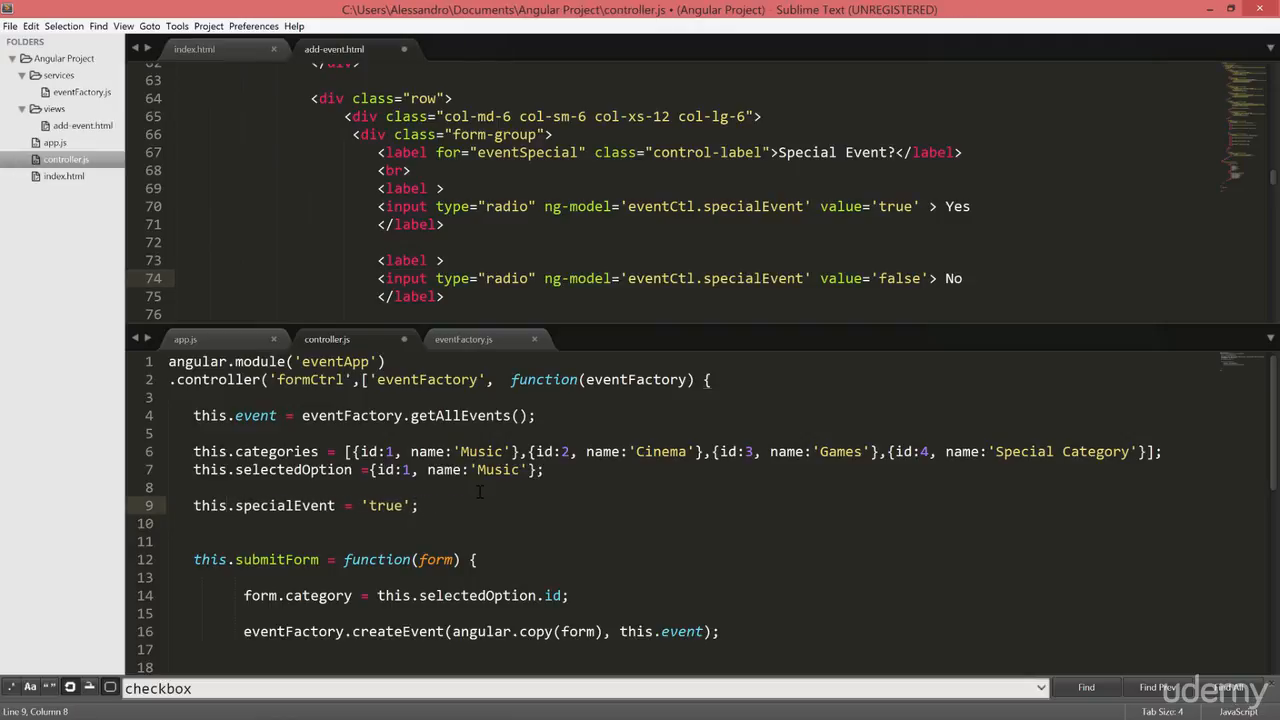
{"action": "key", "text": "ctrl+s"}
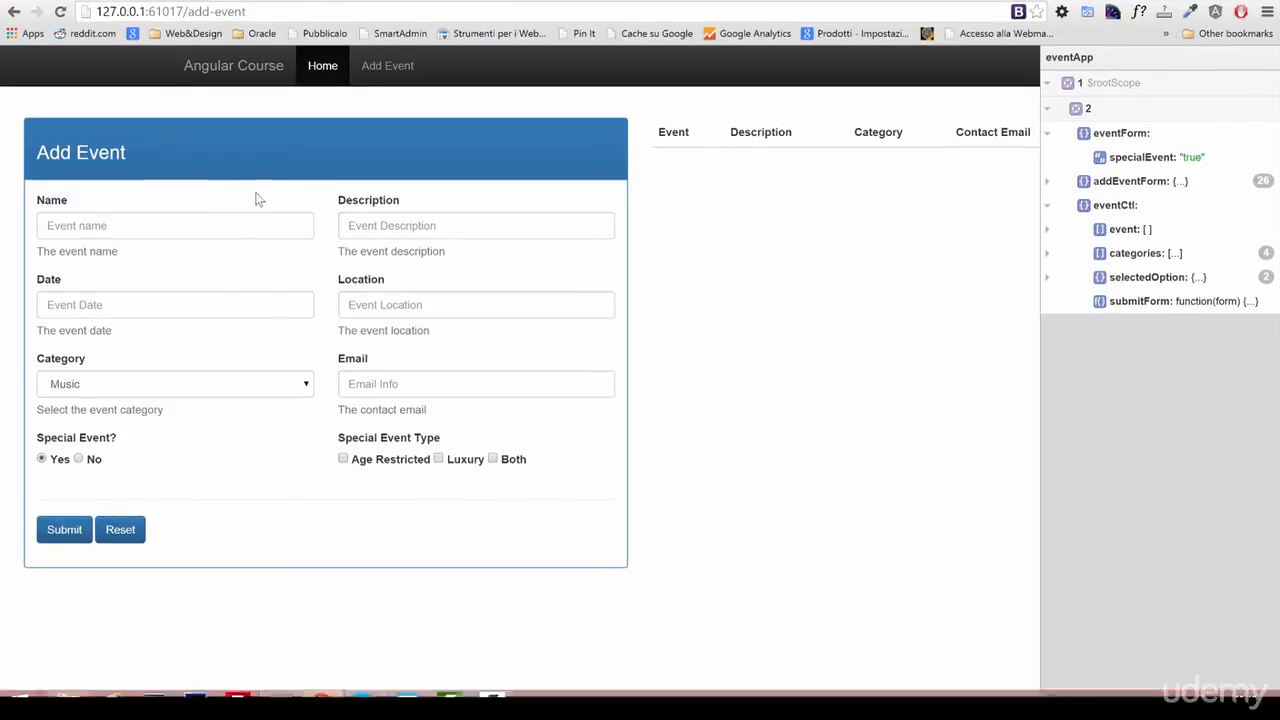
Reload the app, go to Add Event and confirm Yes is preselected.
{"action": "left_click", "coordinate": [322, 64]}
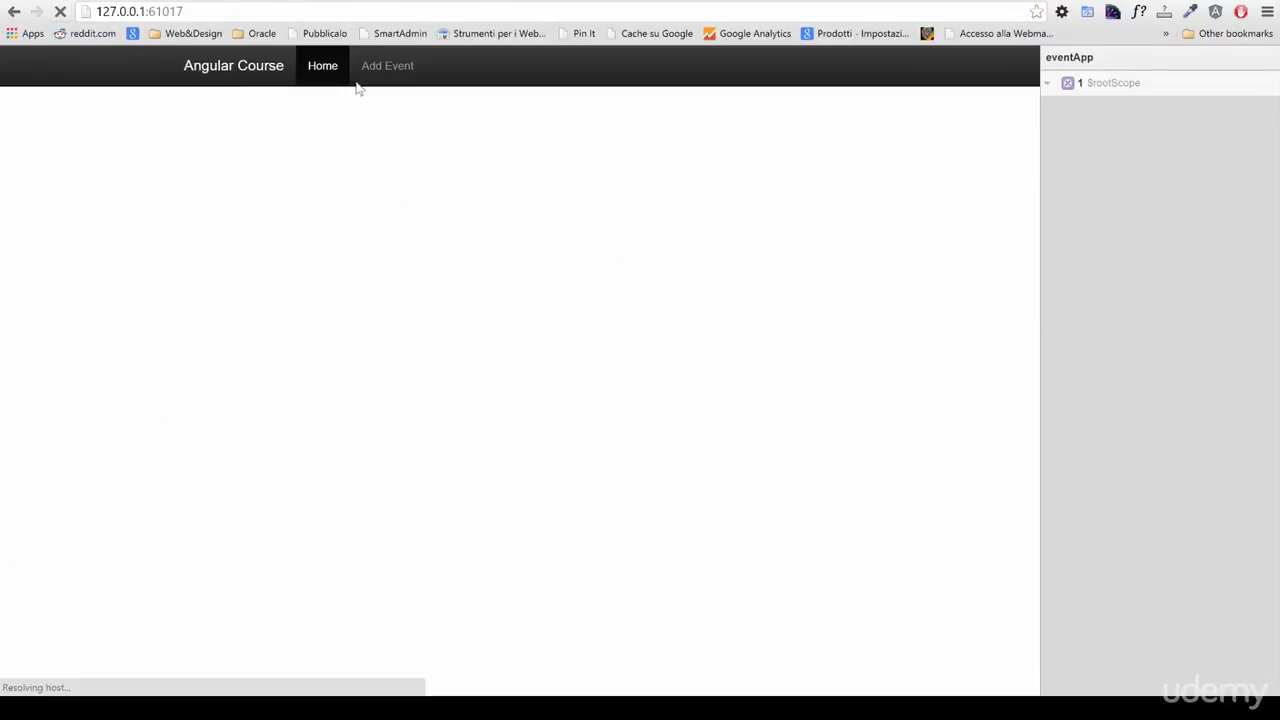
{"action": "left_click", "coordinate": [388, 64]}
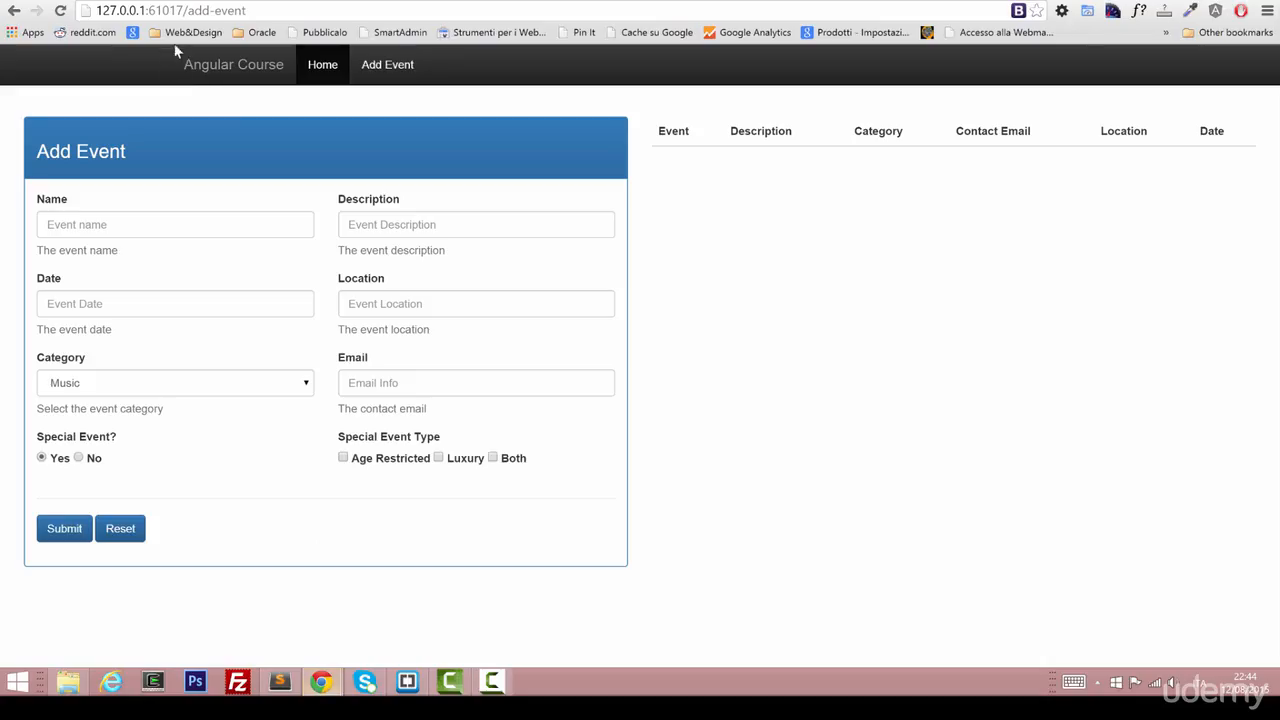
{"action": "left_click", "coordinate": [78, 456]}
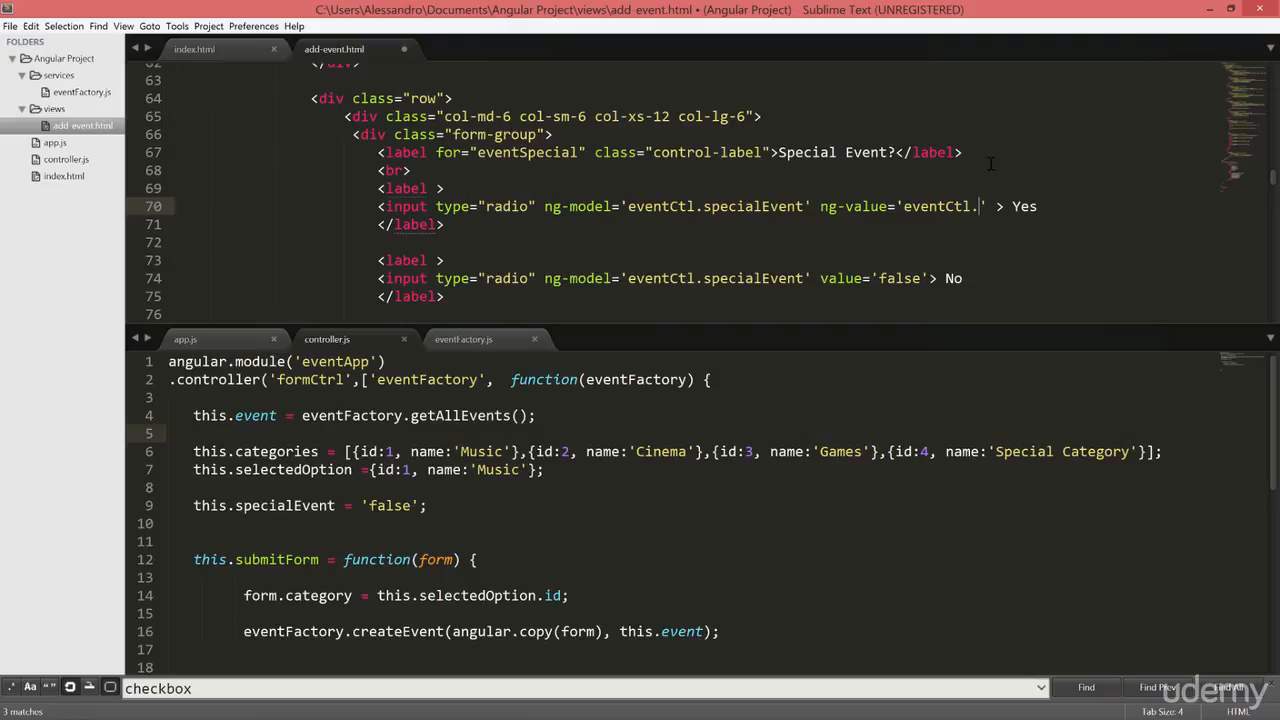
Give the Yes radio ng-value eventCtl.specialValue and start this.specialValue in the controller.
{"action": "type", "text": "specialValue"}
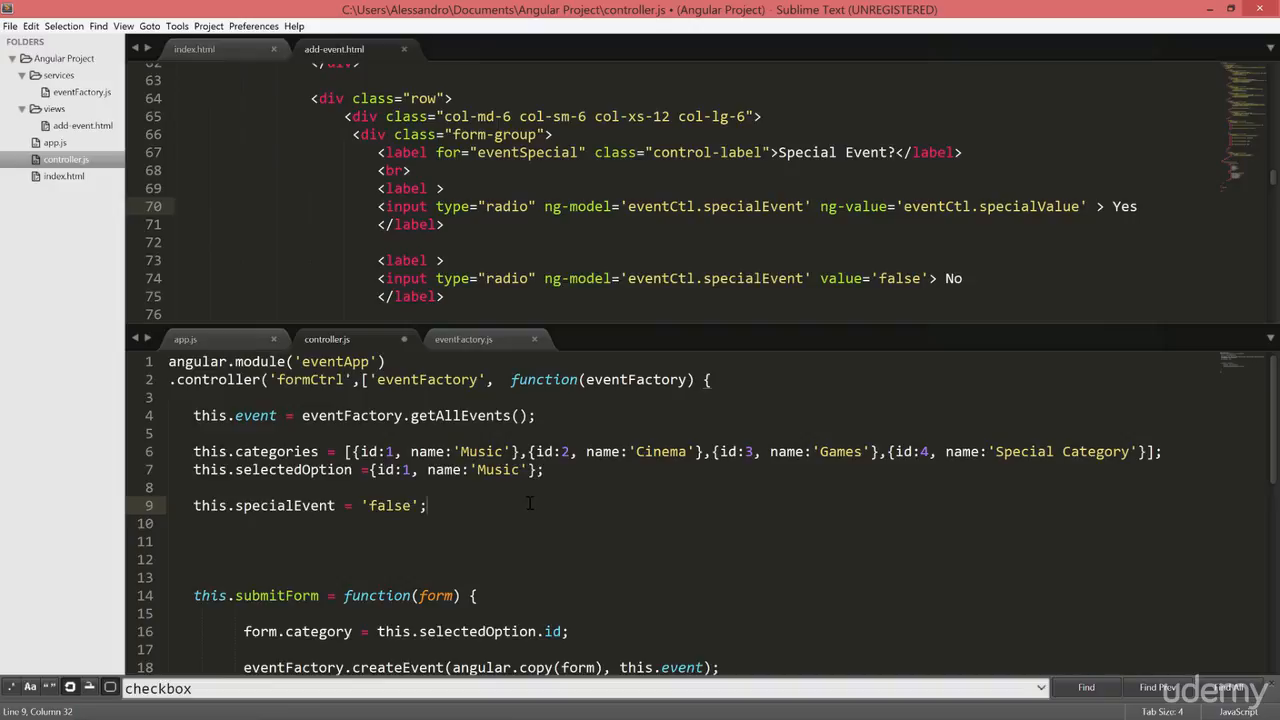
{"action": "type", "text": "this."}
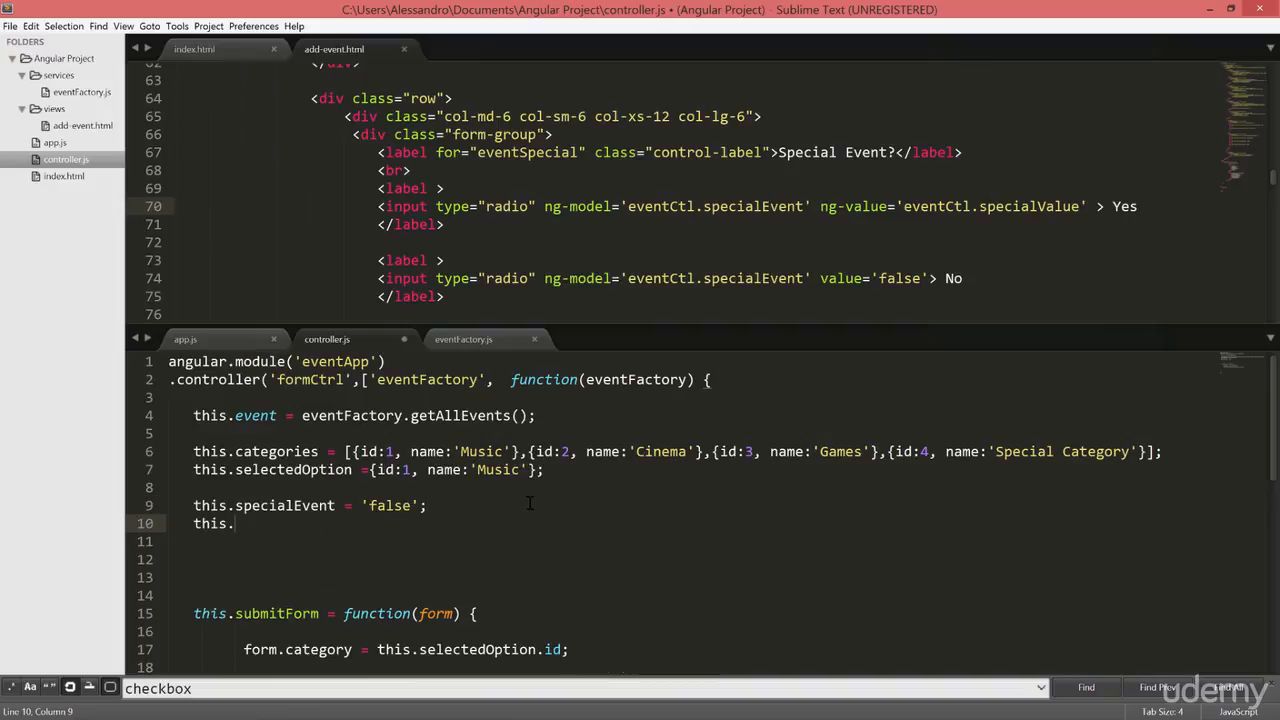
{"action": "type", "text": "specialValu"}
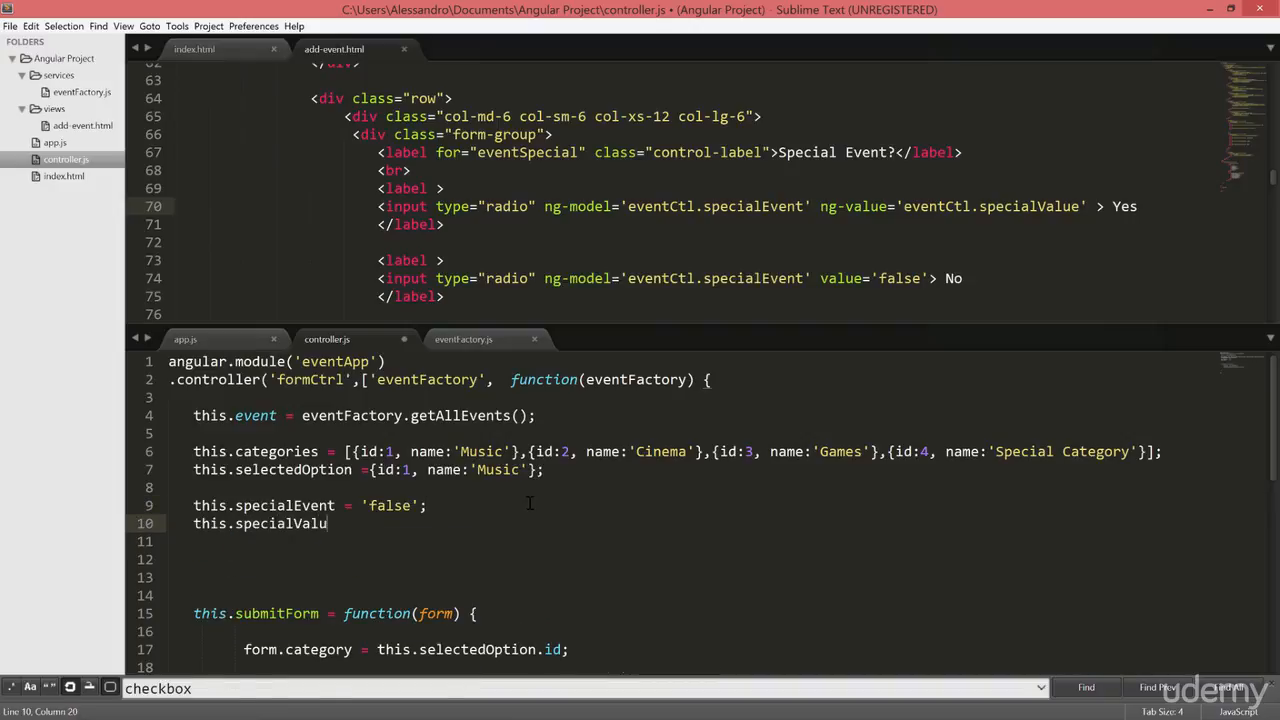
{"action": "type", "text": "e ="}
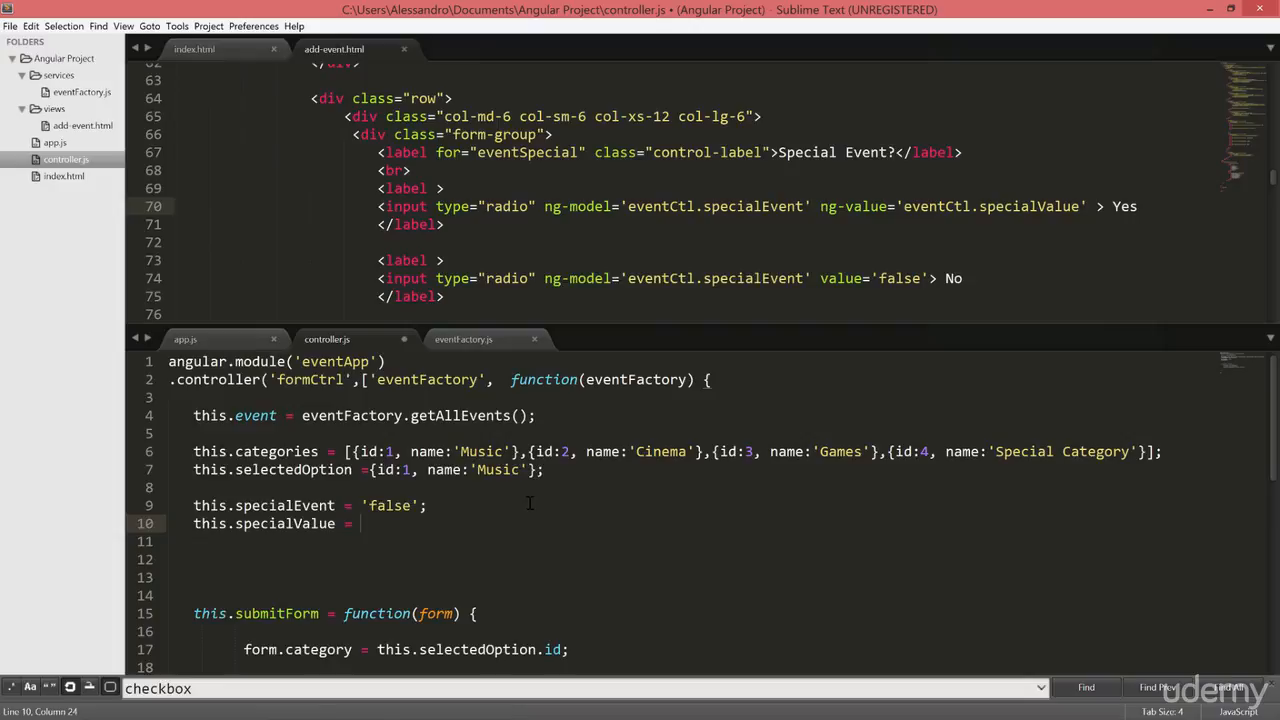
Define specialValue as the object {id:1, value:'somethingSpecial'}.
{"action": "type", "text": "{id}"}
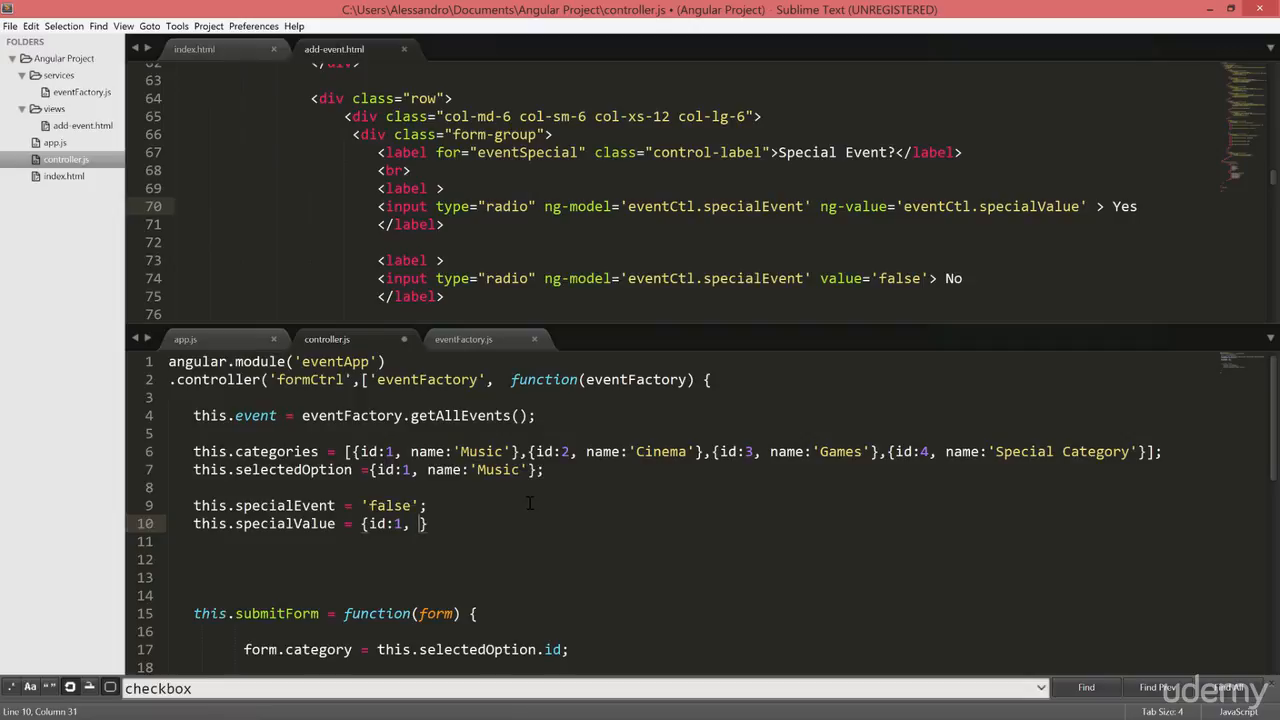
{"action": "type", "text": "value:à"}
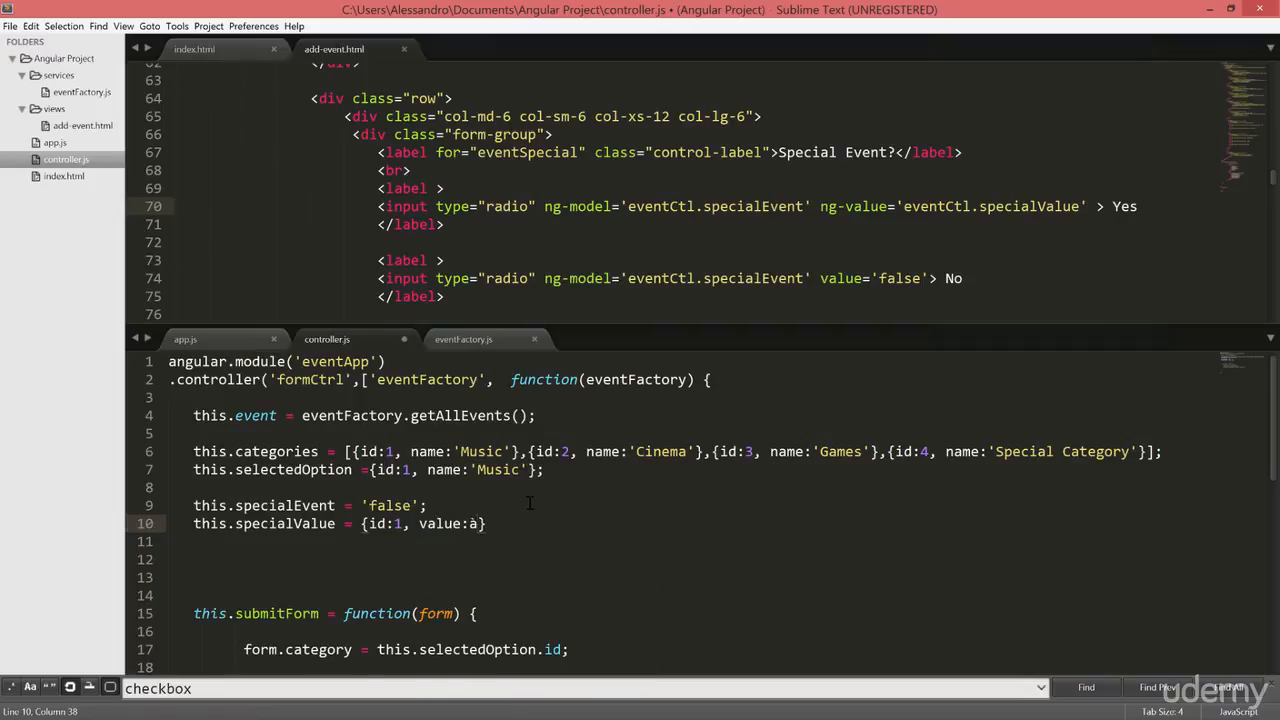
{"action": "type", "text": "somethi'"}
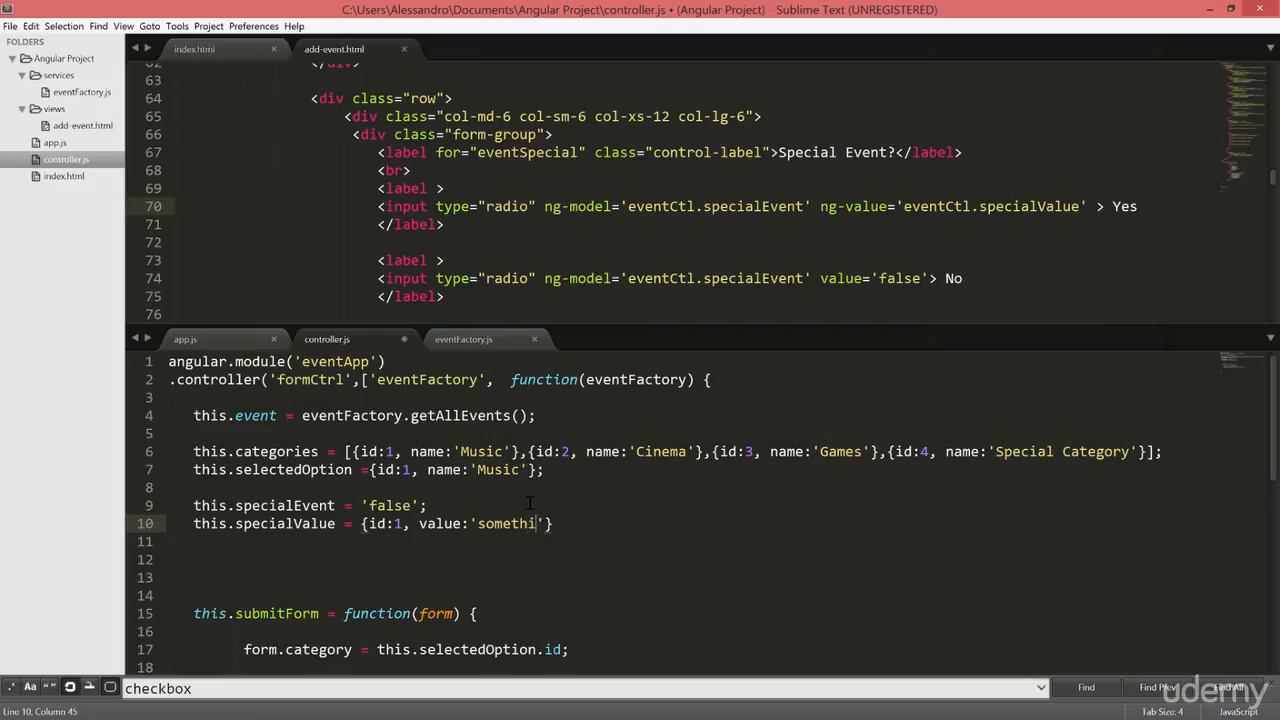
{"action": "type", "text": "ngSpea"}
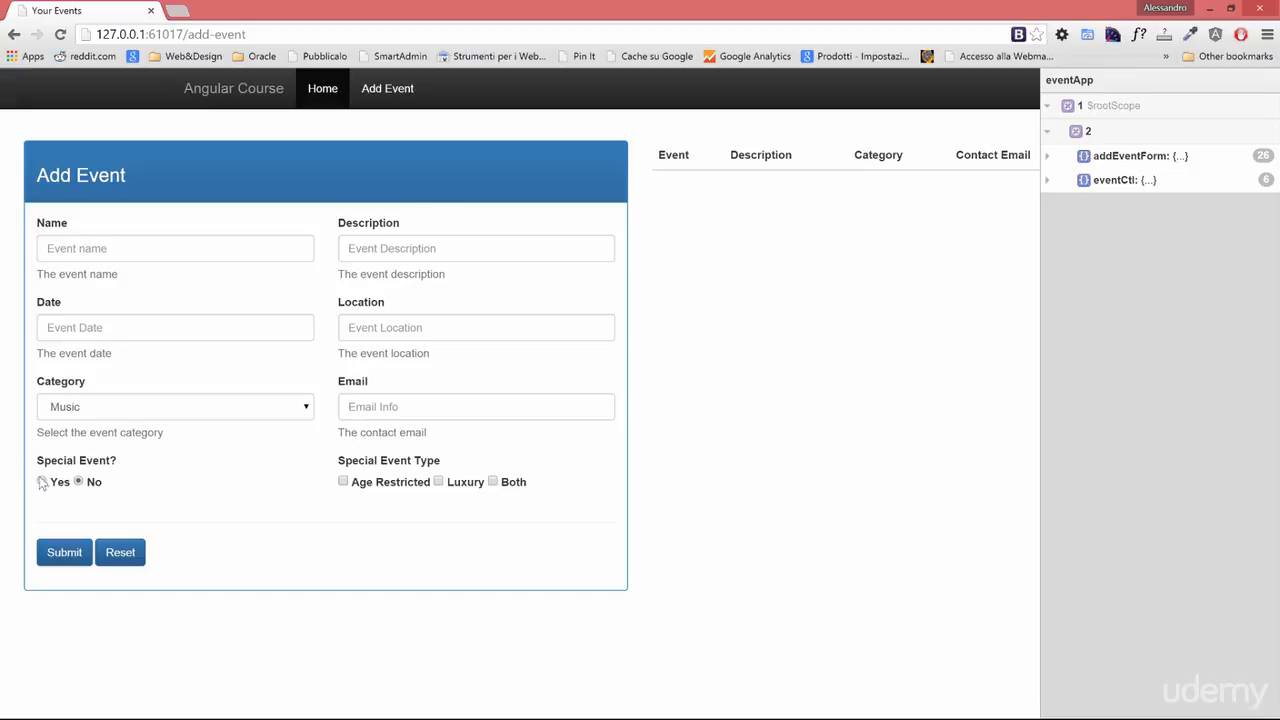
Choose Yes and inspect specialEvent holding the object with id 1 and value somethingSpecial.
{"action": "left_click", "coordinate": [1048, 180]}
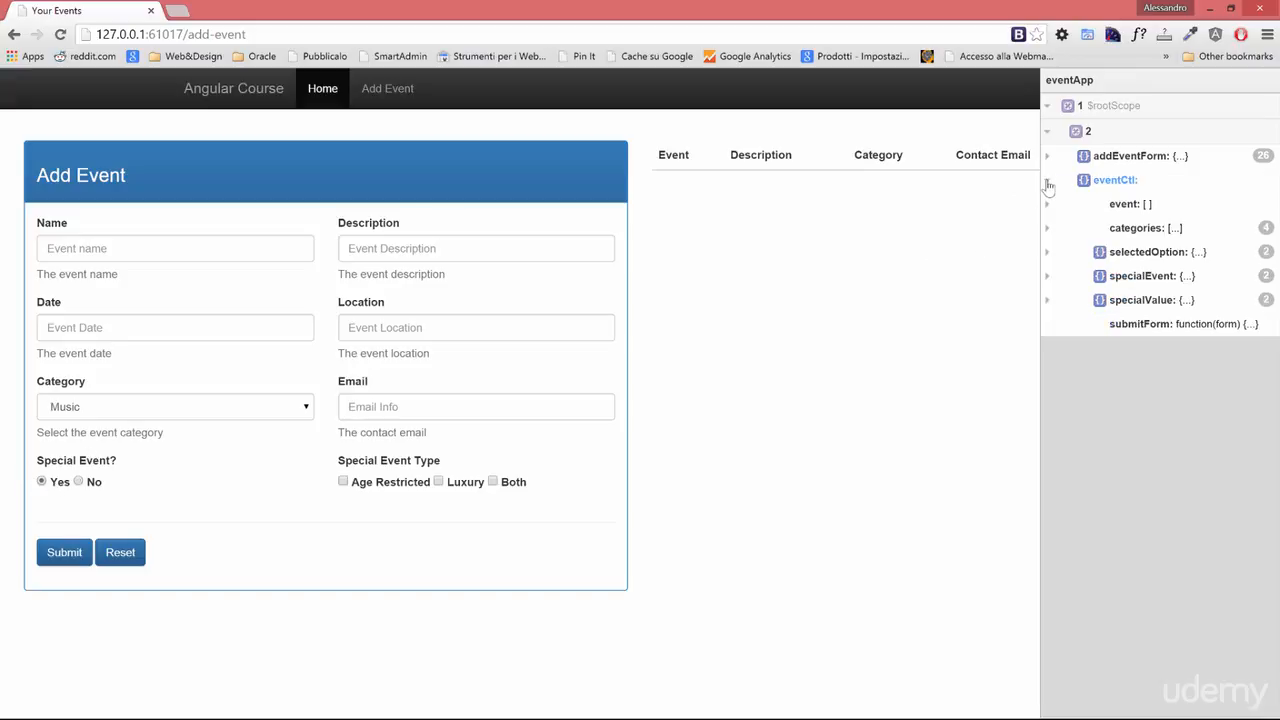
{"action": "left_click", "coordinate": [1048, 276]}
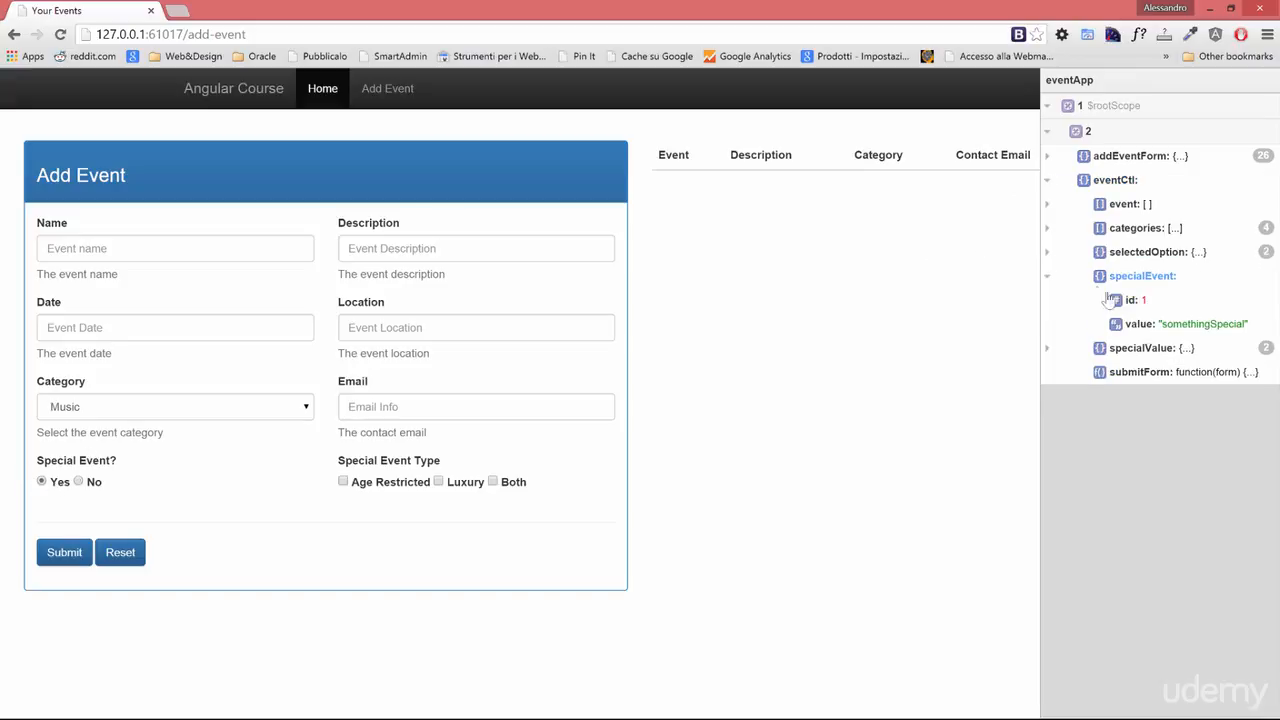